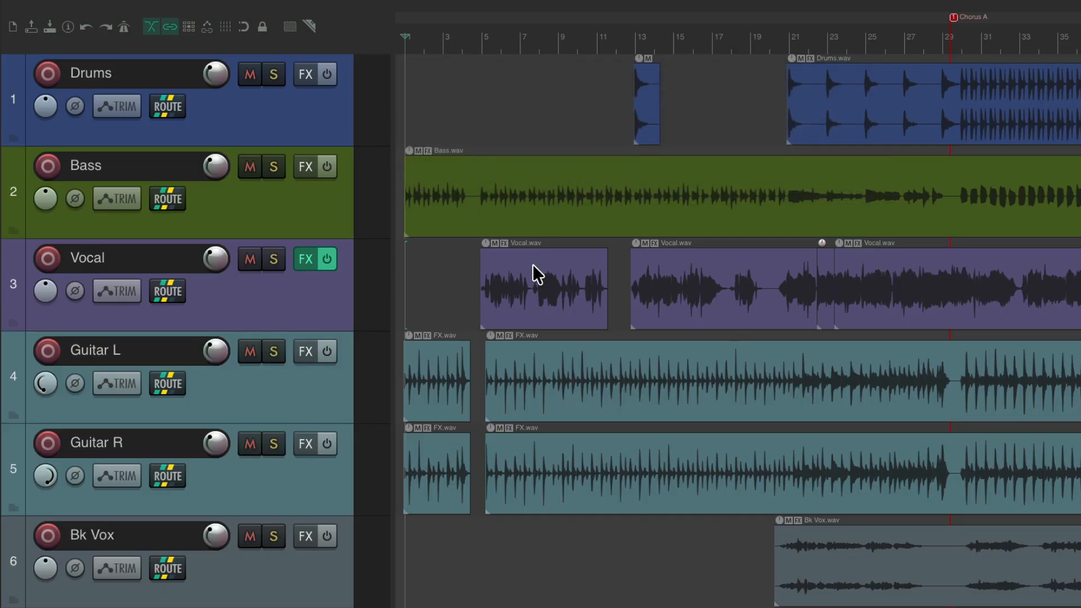
{"action": "mouse_move", "coordinate": [517, 202]}
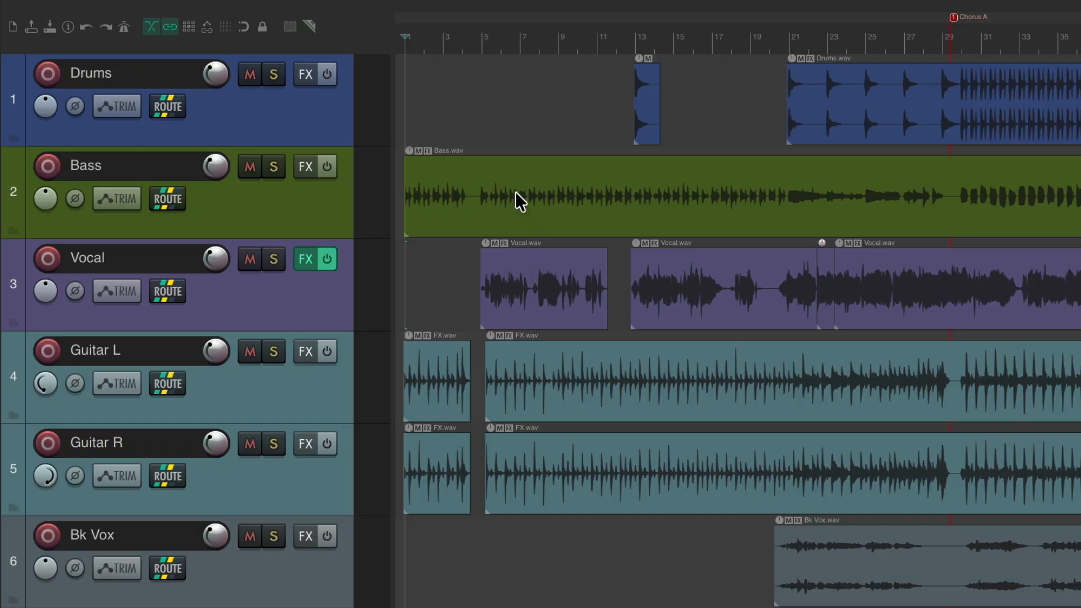
{"action": "mouse_move", "coordinate": [522, 115]}
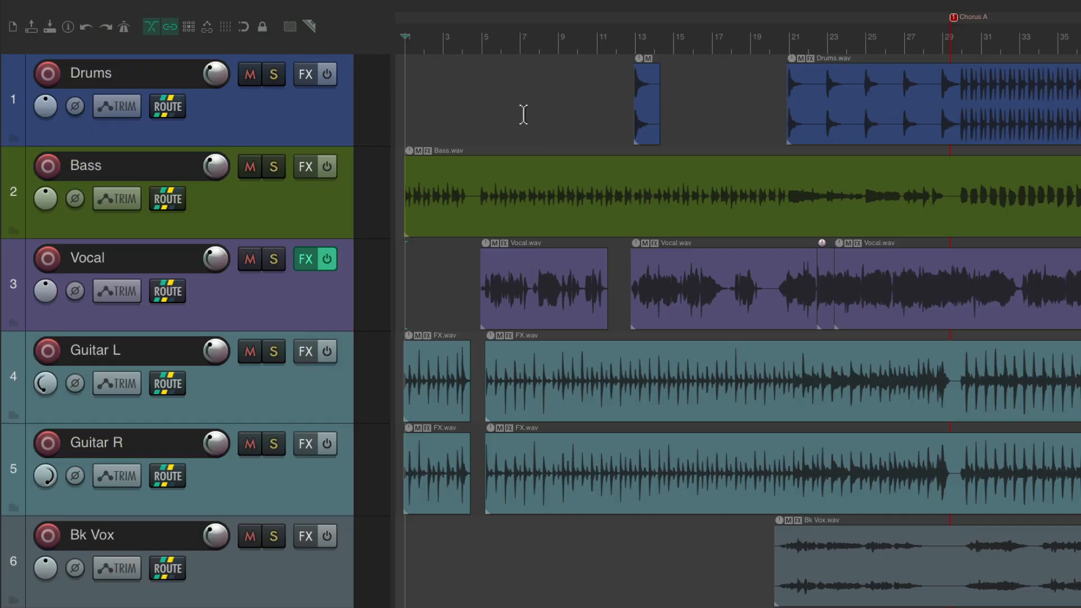
- Pin the selected Bass and Vocal tracks to the top of the arrange view
{"action": "scroll", "scroll_direction": "down", "scroll_amount": 3}
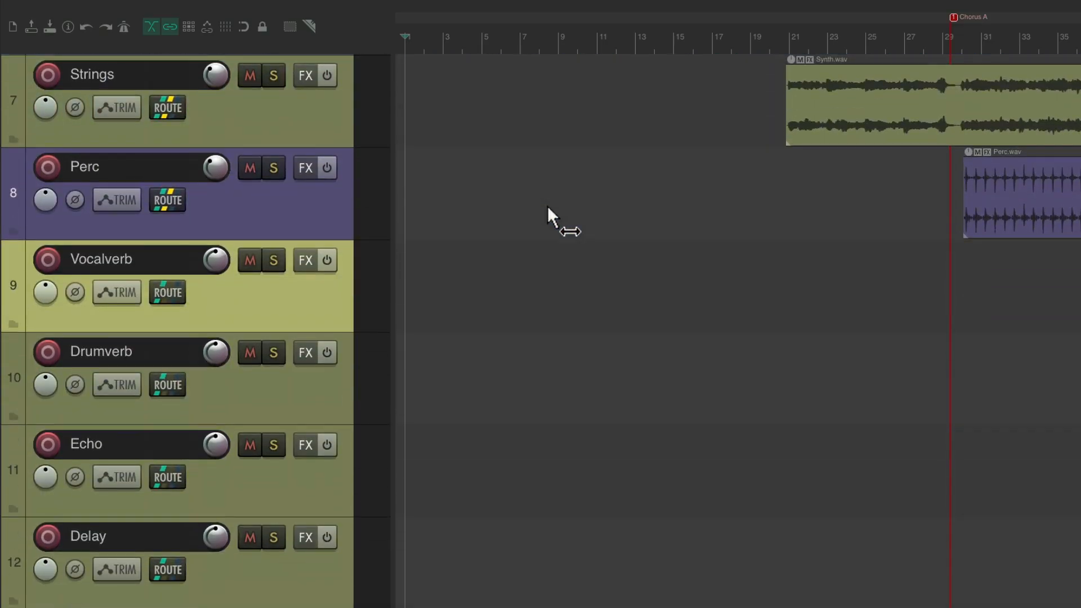
{"action": "scroll", "scroll_direction": "up", "scroll_amount": 3}
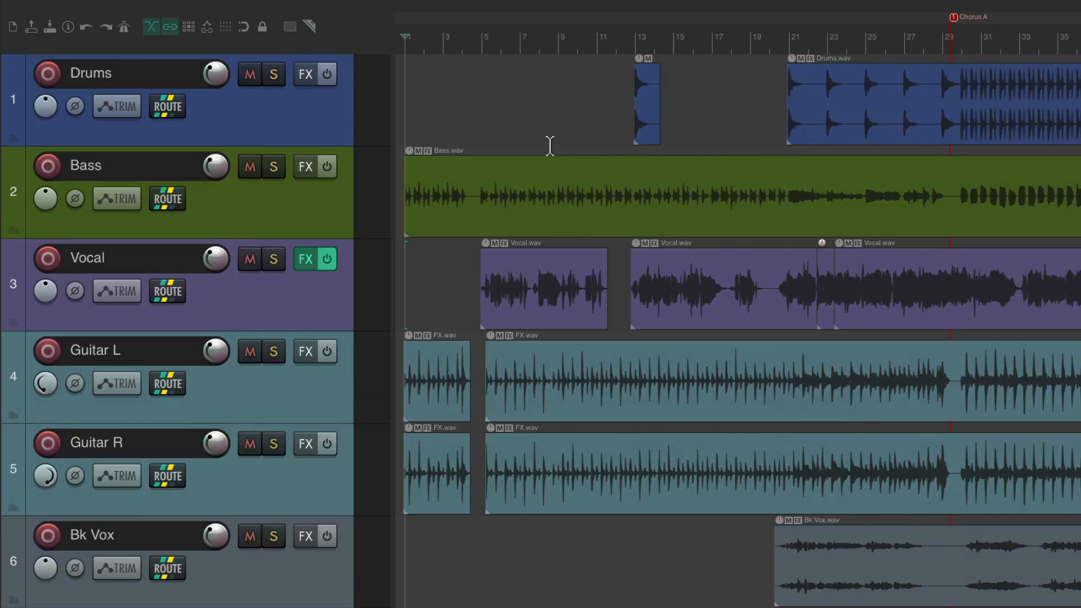
{"action": "mouse_move", "coordinate": [355, 300]}
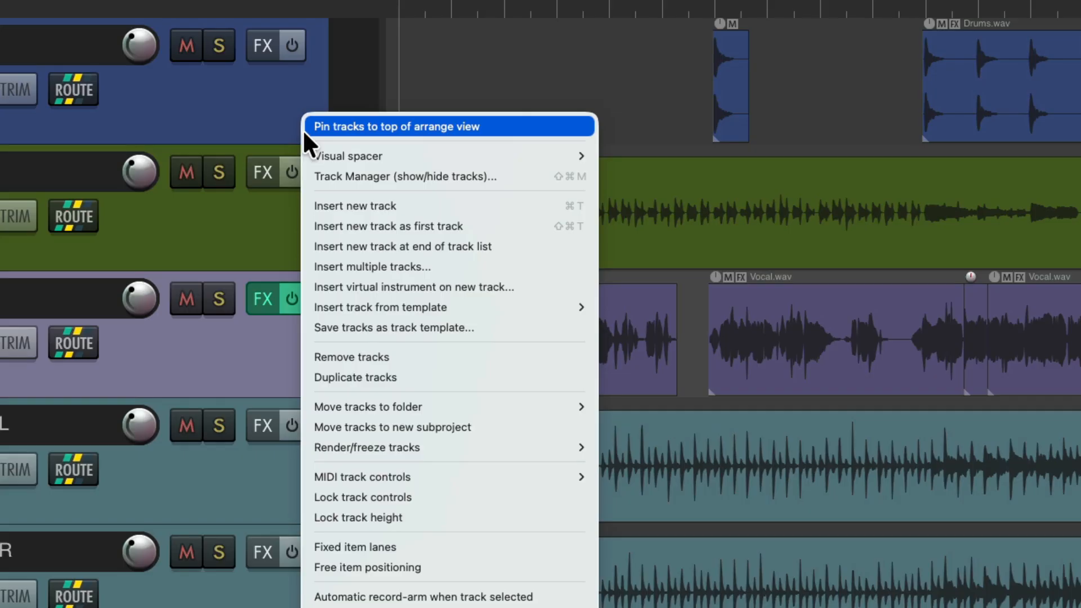
{"action": "left_click", "coordinate": [395, 126]}
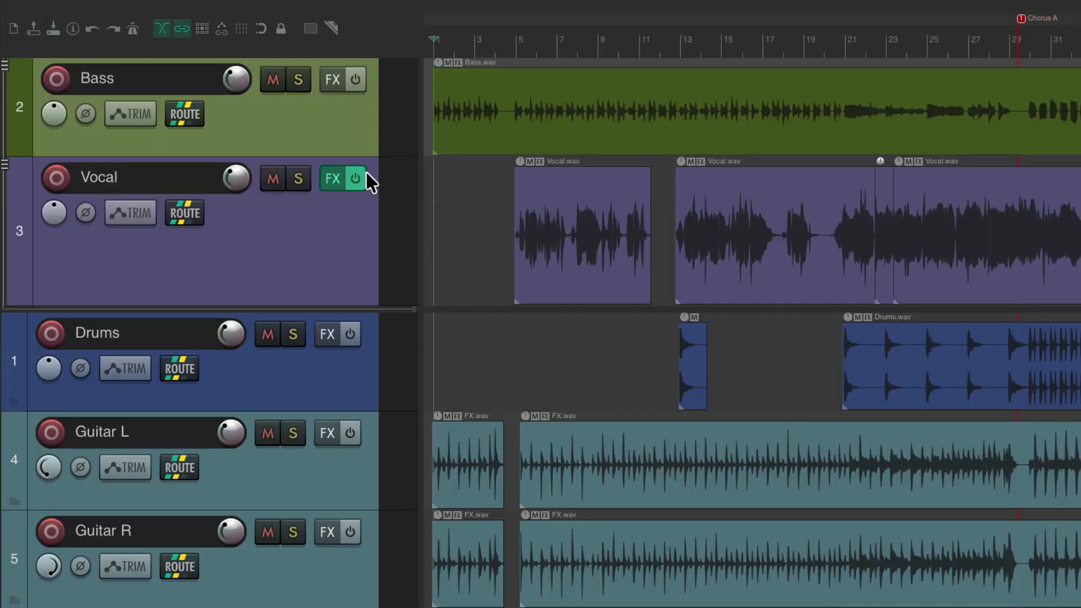
{"action": "mouse_move", "coordinate": [364, 311]}
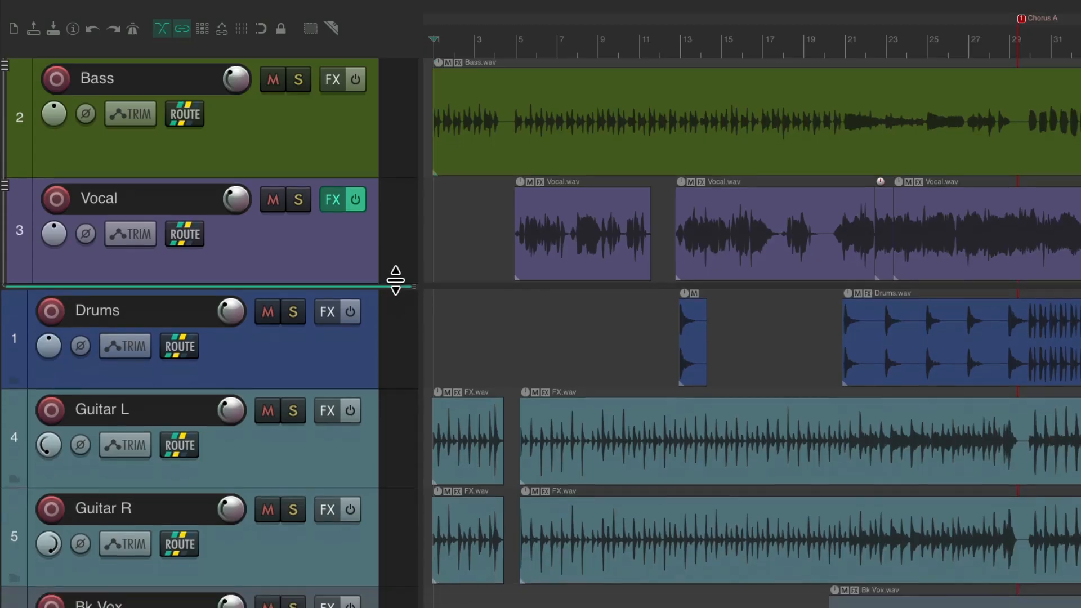
- Scroll the unpinned tracks beneath the pinned Bass and Vocal area
{"action": "scroll", "scroll_direction": "down", "scroll_amount": 3}
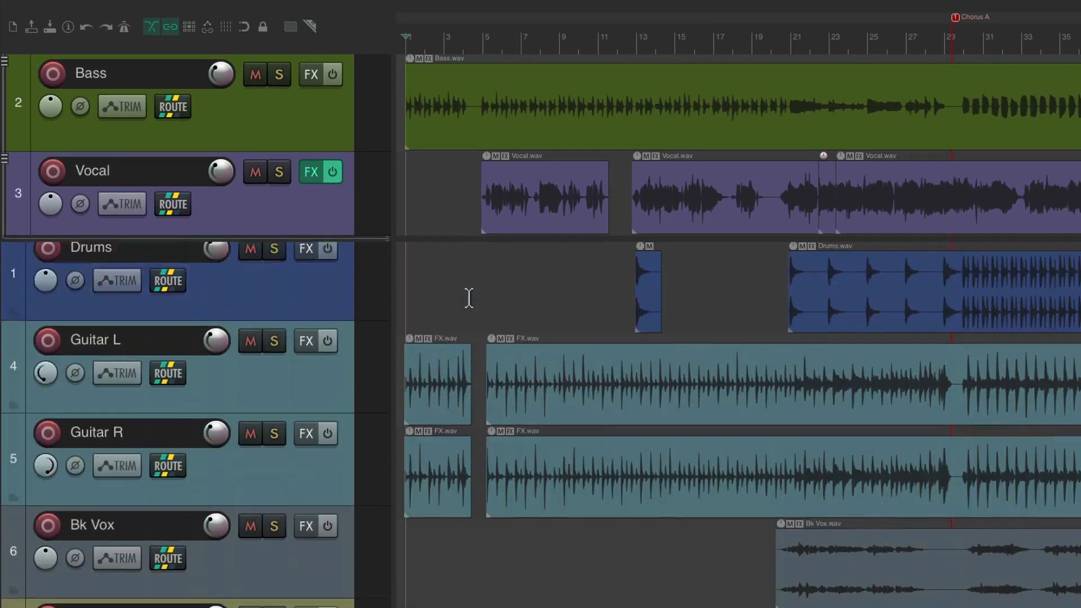
{"action": "scroll", "scroll_direction": "down", "scroll_amount": 3}
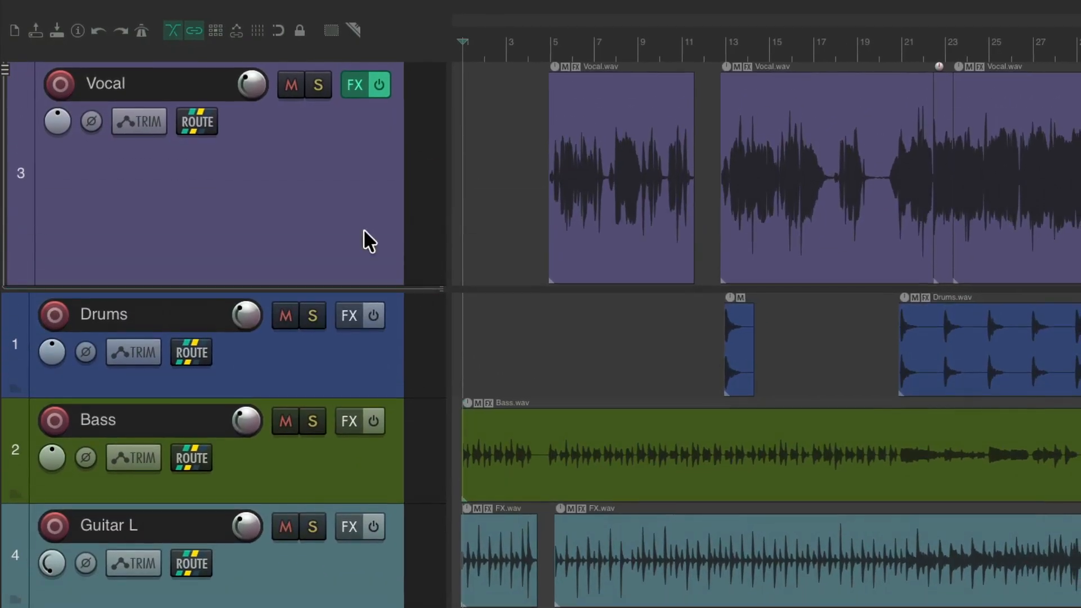
{"action": "mouse_move", "coordinate": [93, 204]}
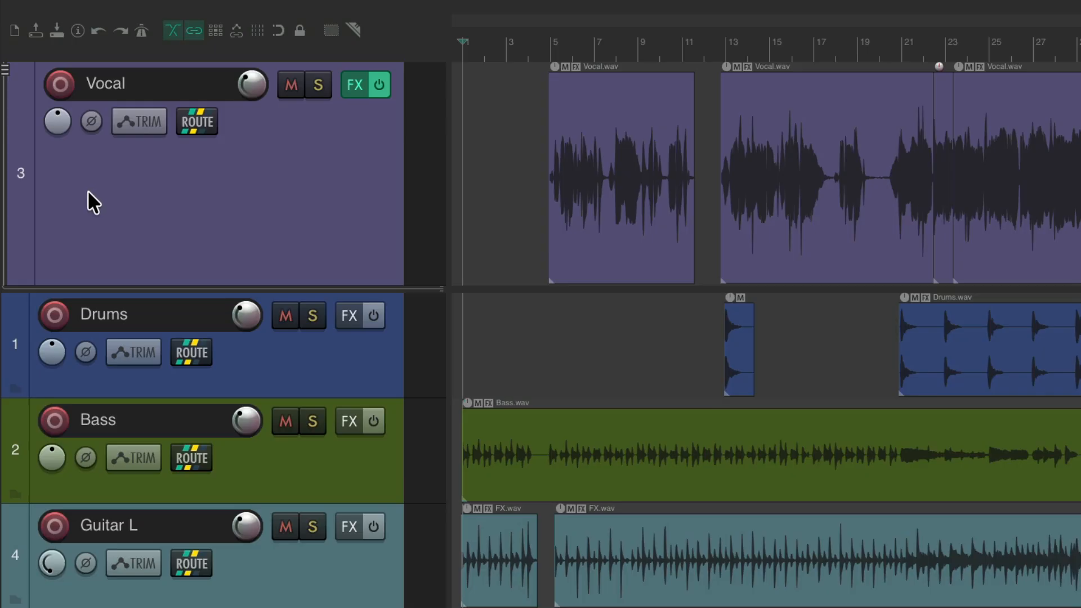
{"action": "mouse_move", "coordinate": [55, 191]}
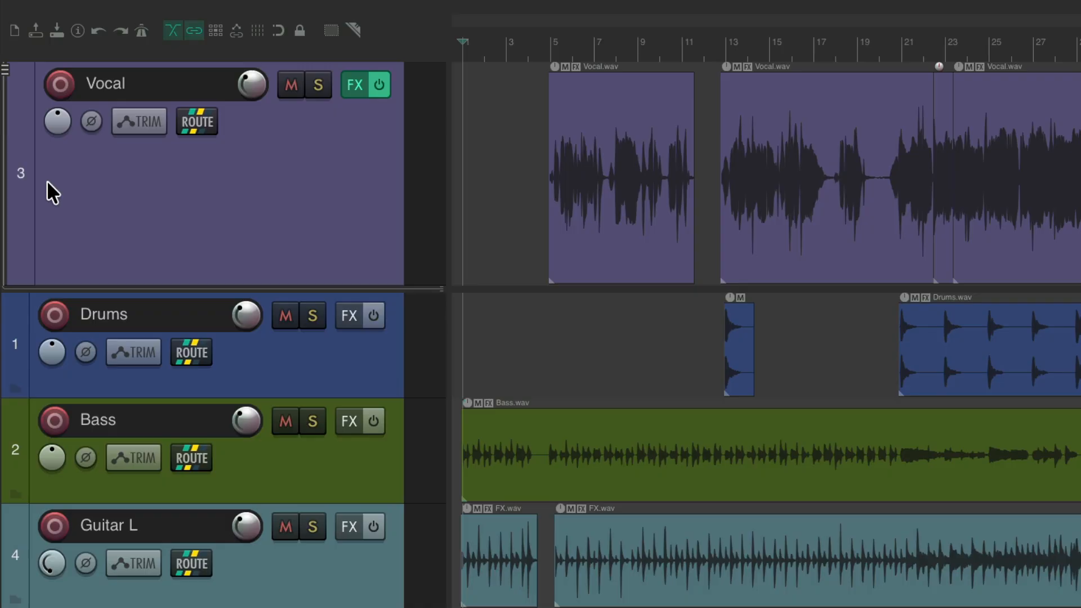
{"action": "mouse_move", "coordinate": [209, 185]}
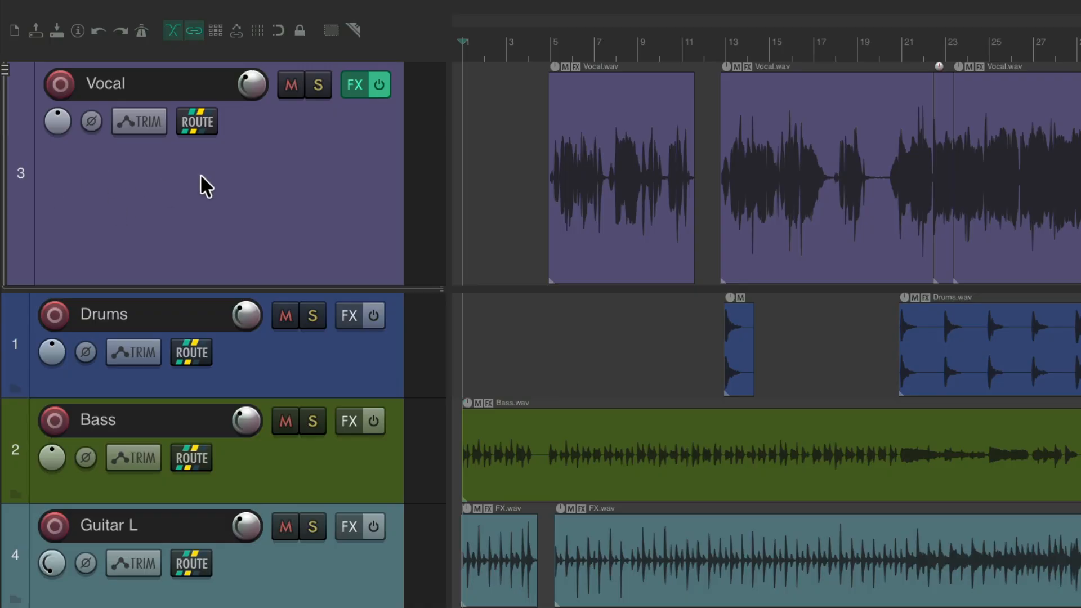
- Scroll the unpinned tracks so Drums sits directly under the pinned Vocal track
{"action": "scroll", "scroll_direction": "down", "scroll_amount": 3}
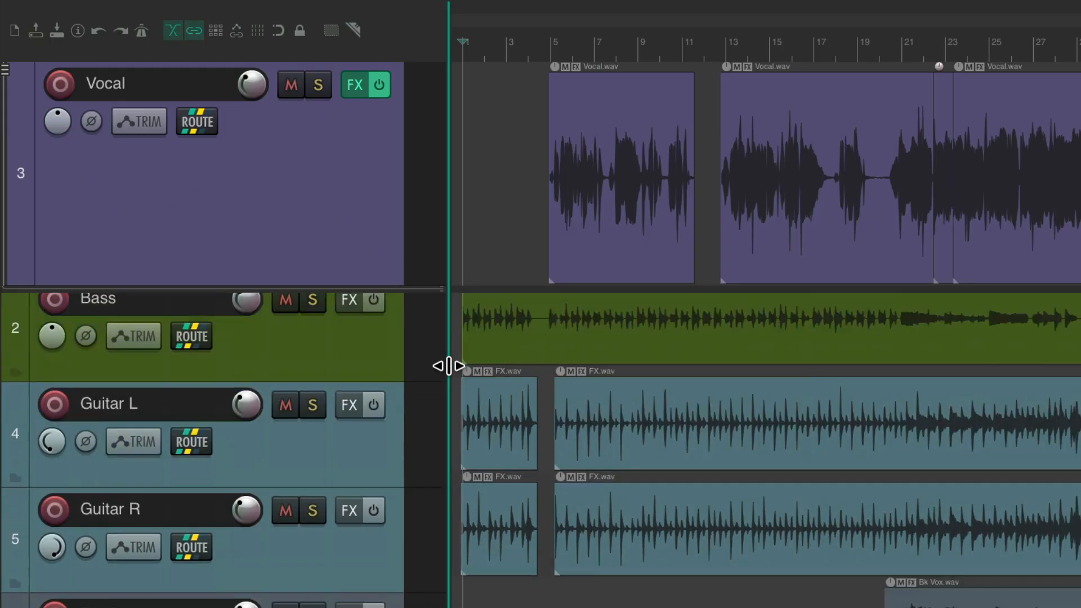
{"action": "scroll", "scroll_direction": "down", "scroll_amount": 3}
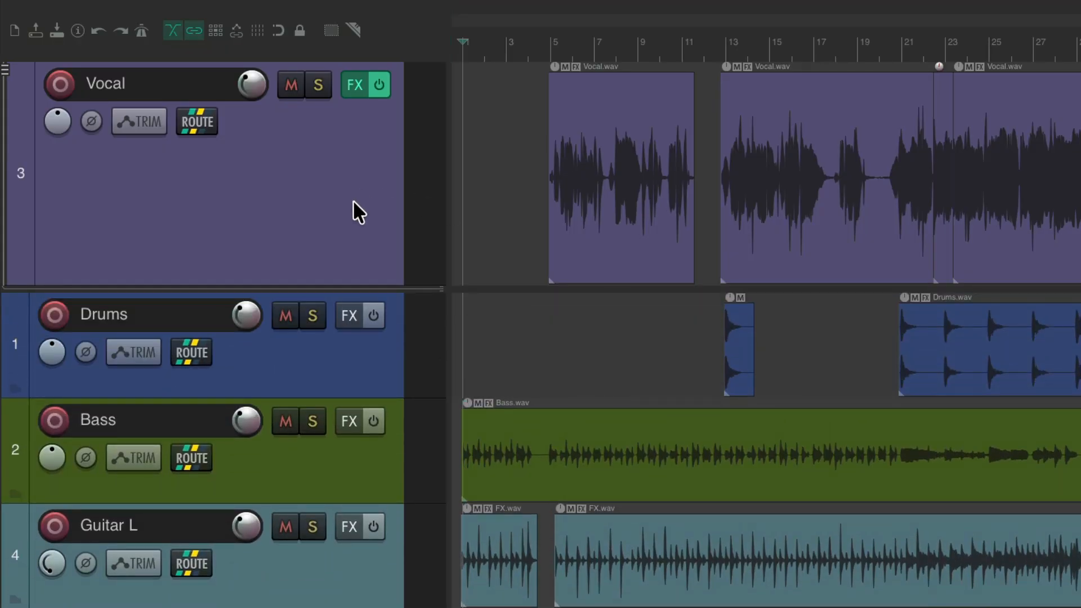
{"action": "mouse_move", "coordinate": [404, 289]}
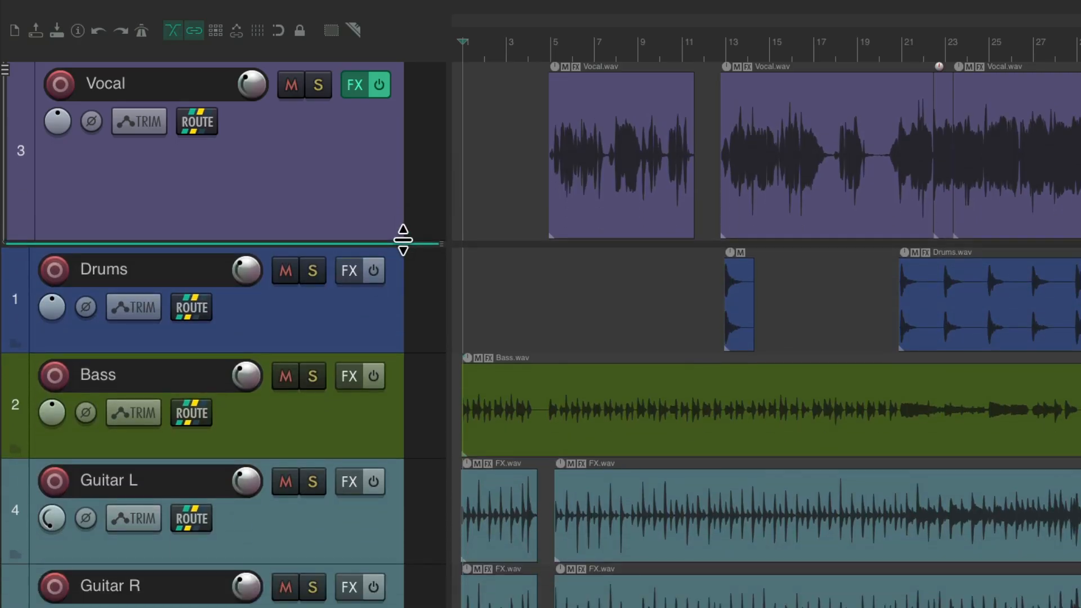
{"action": "mouse_move", "coordinate": [391, 279]}
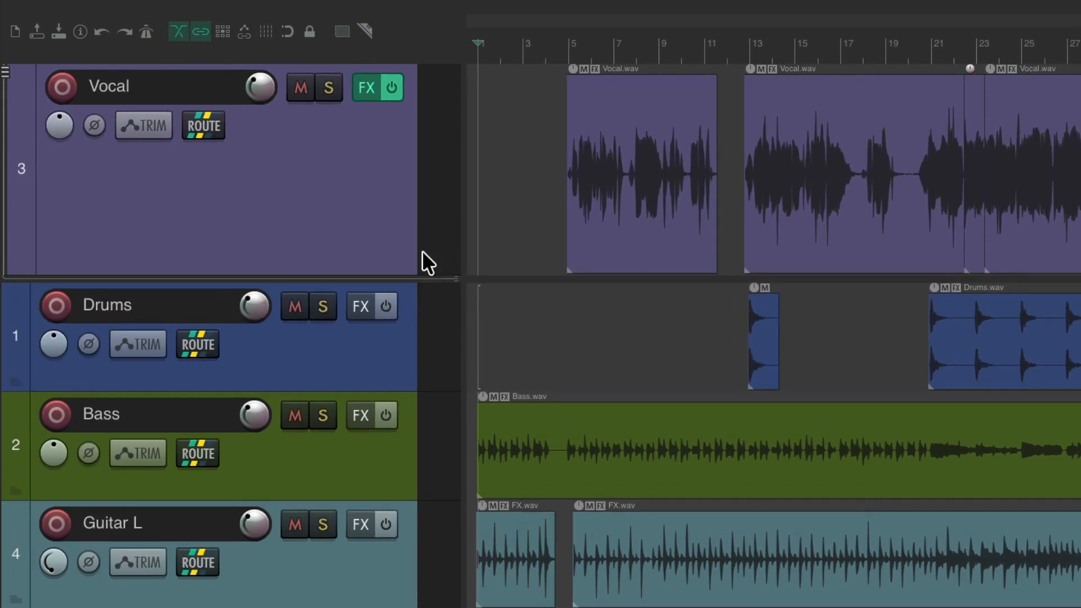
{"action": "mouse_move", "coordinate": [399, 241]}
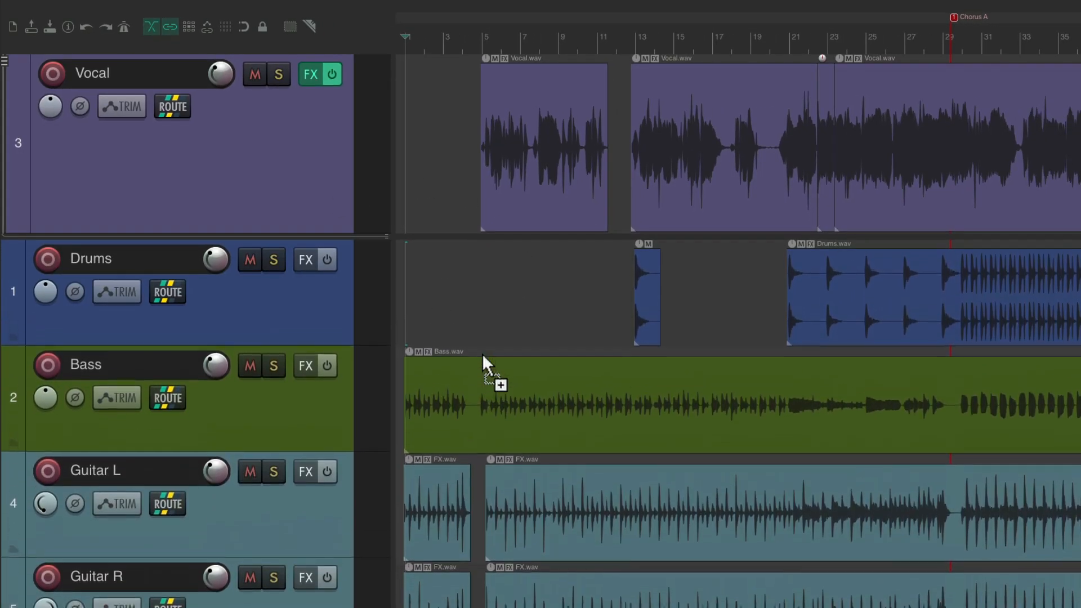
- Reduce the unpinned track heights so both guitars and Bk Vox fit below Vocal
{"action": "scroll", "scroll_direction": "down", "scroll_amount": 3}
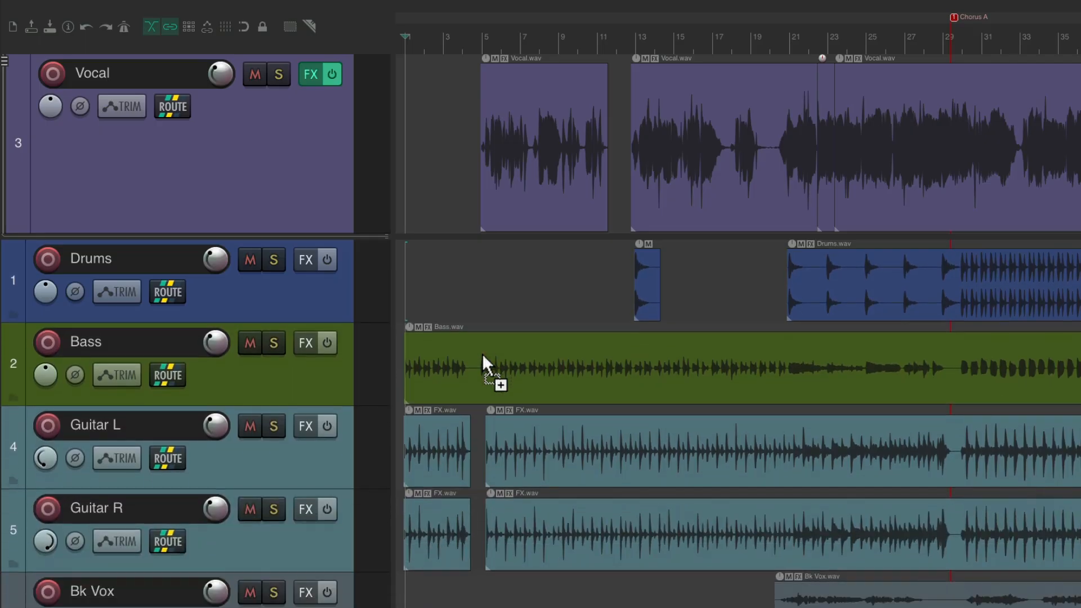
{"action": "mouse_move", "coordinate": [507, 293]}
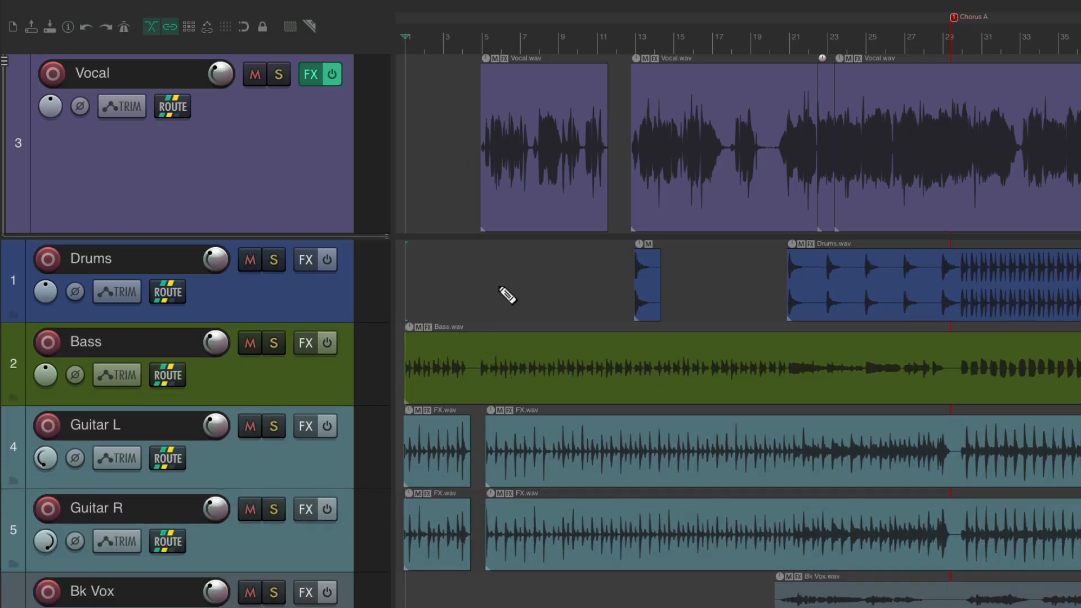
{"action": "scroll", "scroll_direction": "down", "scroll_amount": 3}
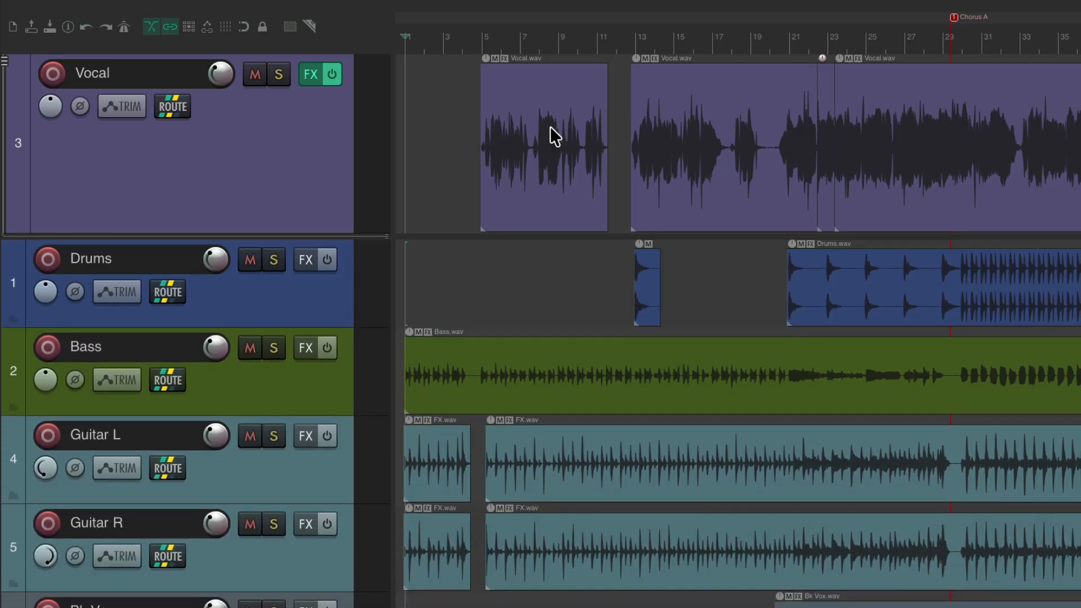
{"action": "mouse_move", "coordinate": [483, 110]}
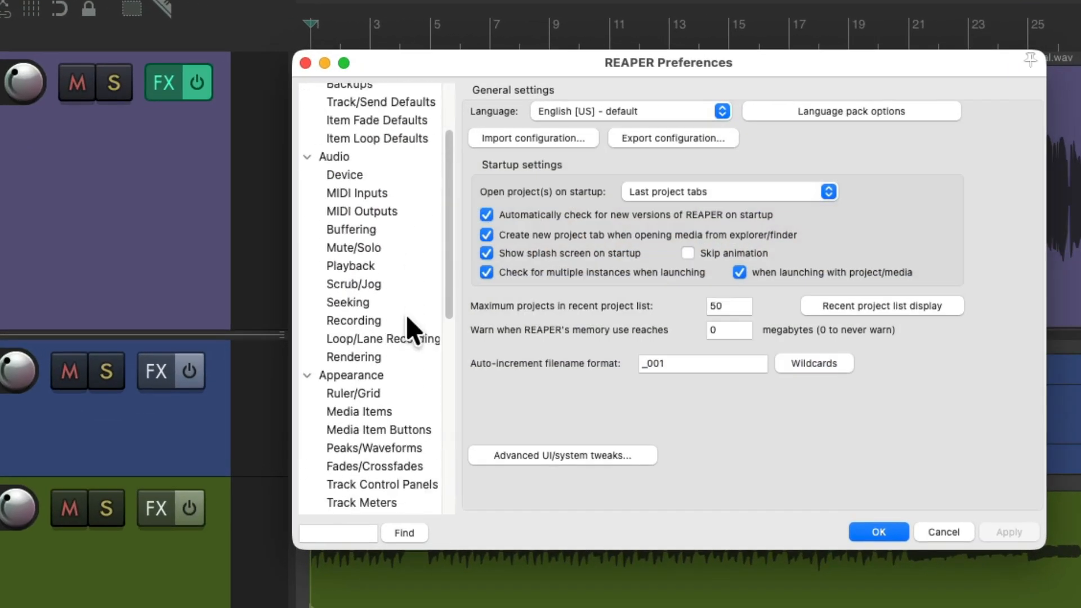
- In Appearance > Zoom/Scroll/Offset, uncheck 'Disable mousewheel vertical zoom for pinned tracks' and confirm
{"action": "scroll", "scroll_direction": "down", "scroll_amount": 3}
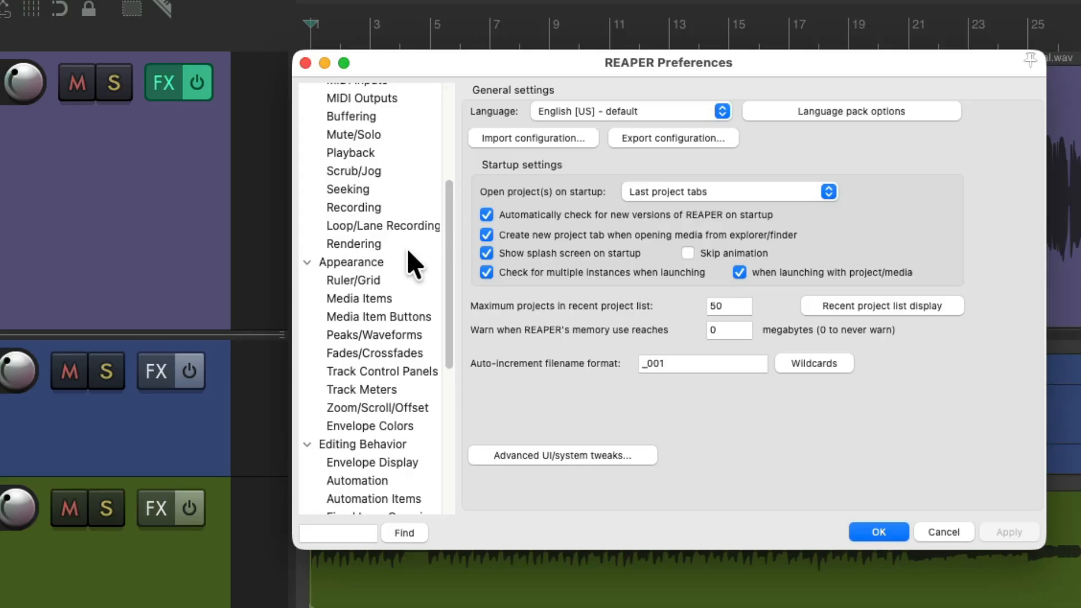
{"action": "left_click", "coordinate": [376, 407]}
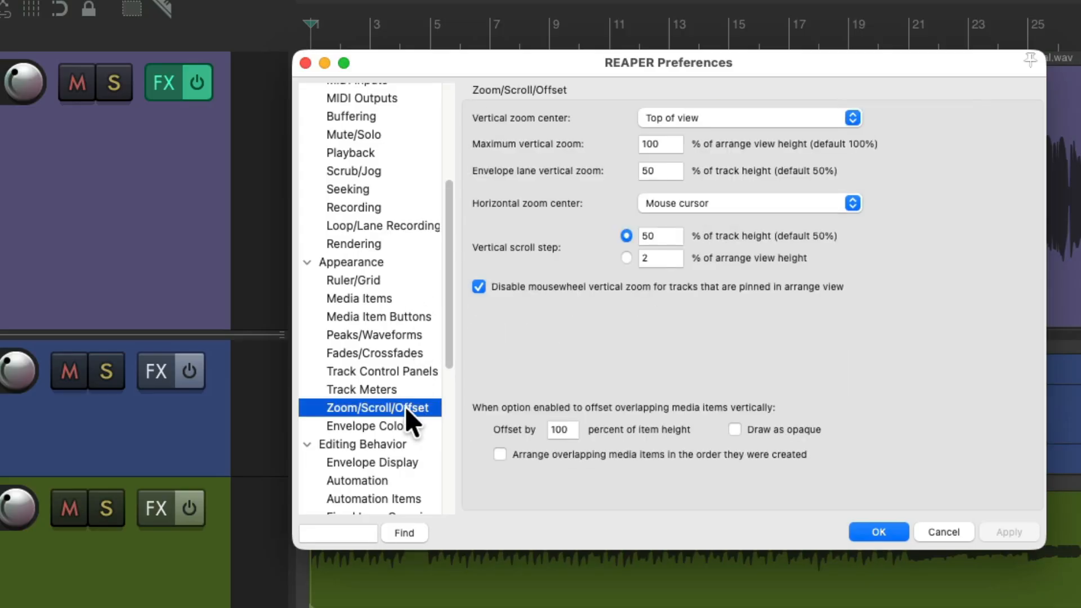
{"action": "mouse_move", "coordinate": [538, 330]}
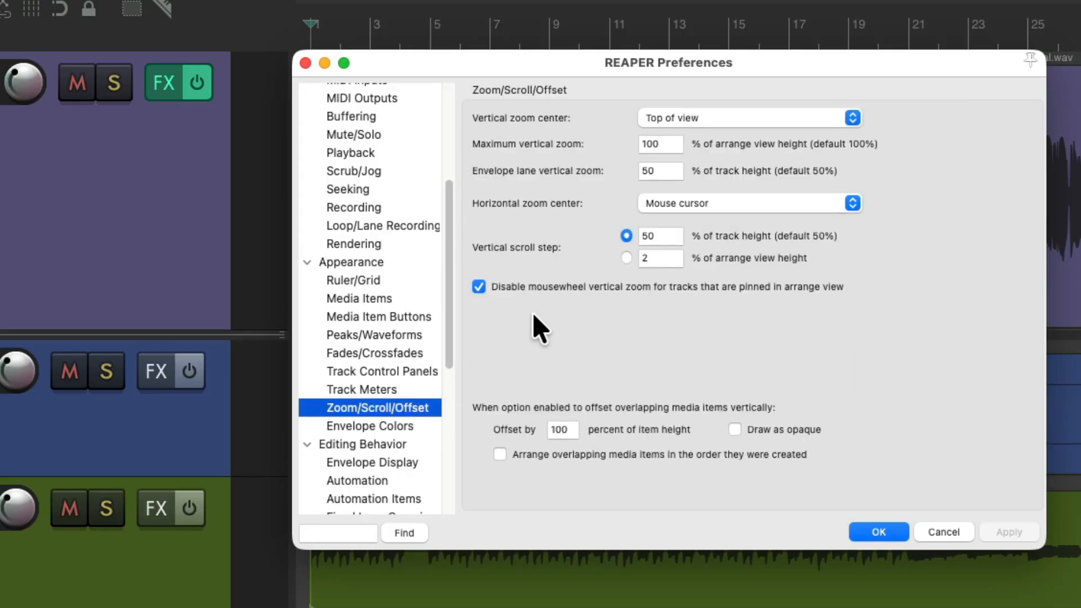
{"action": "mouse_move", "coordinate": [546, 318]}
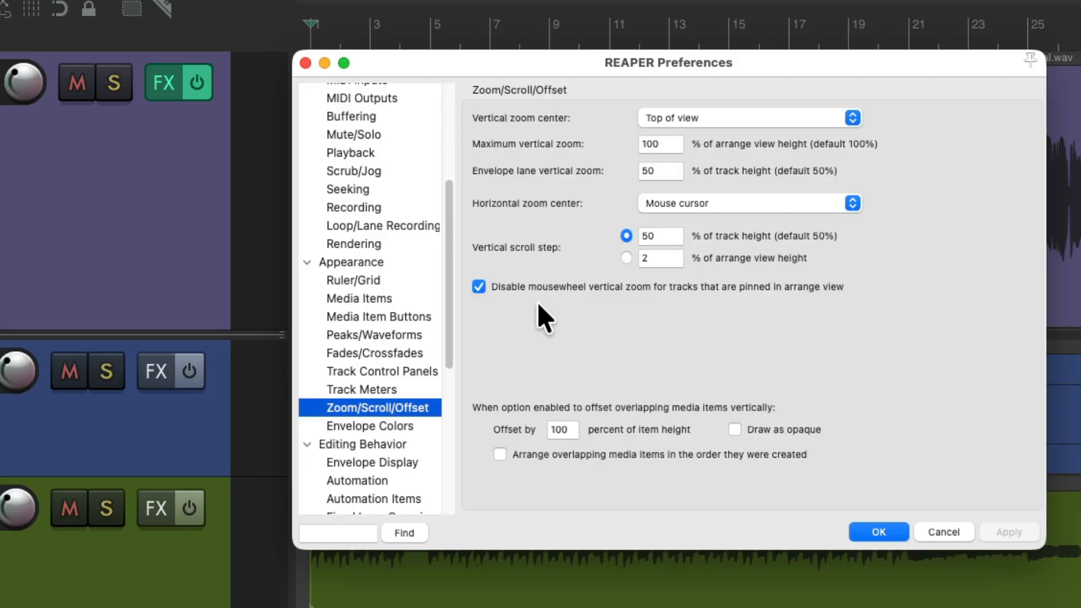
{"action": "mouse_move", "coordinate": [585, 318]}
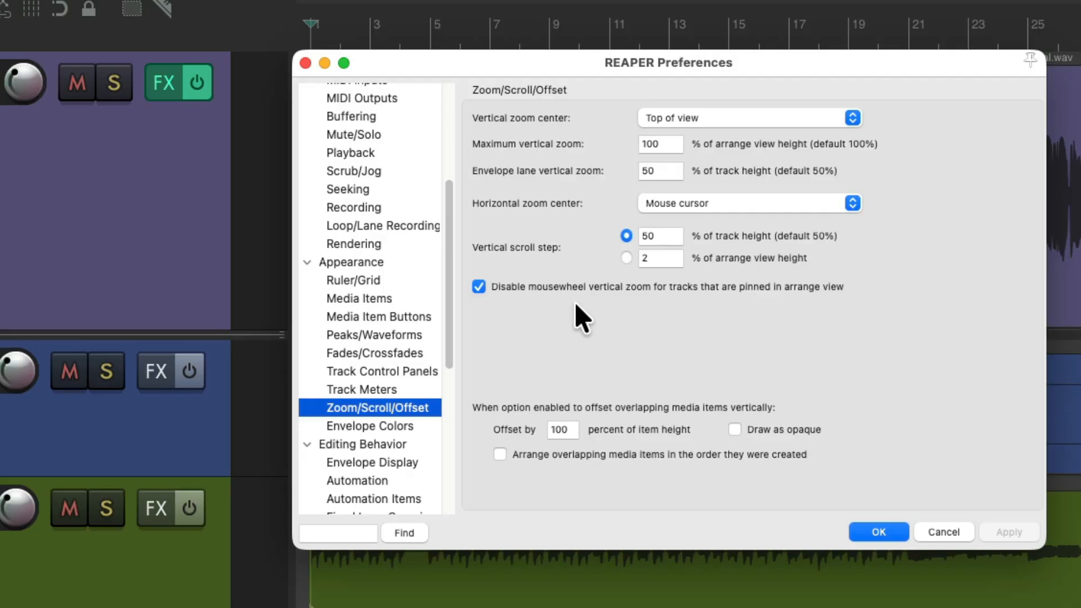
{"action": "left_click", "coordinate": [480, 287]}
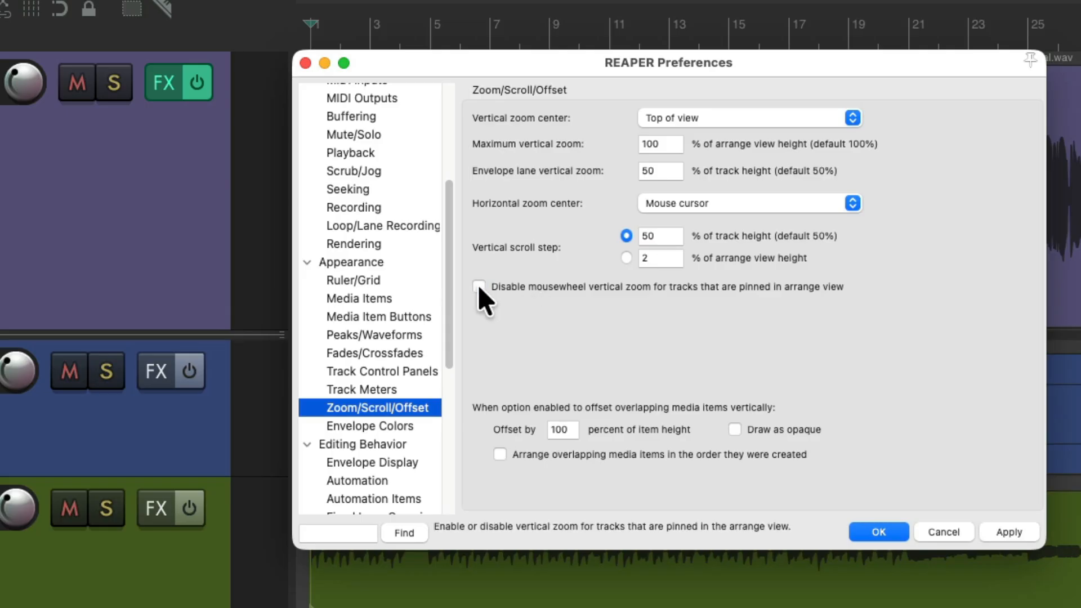
{"action": "left_click", "coordinate": [878, 532]}
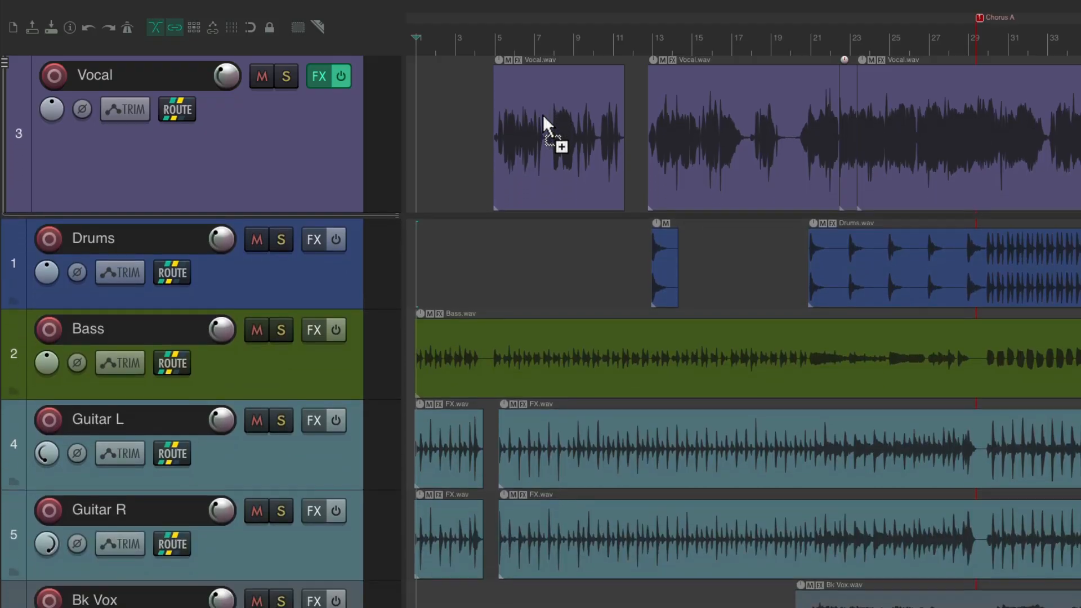
{"action": "mouse_move", "coordinate": [573, 299]}
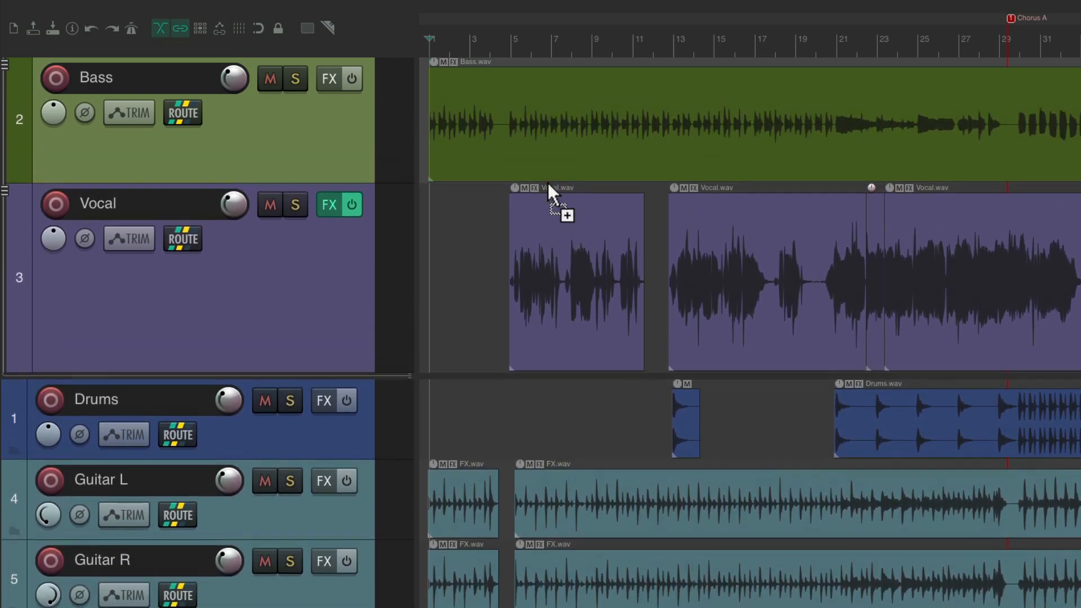
{"action": "scroll", "scroll_direction": "down", "scroll_amount": 3}
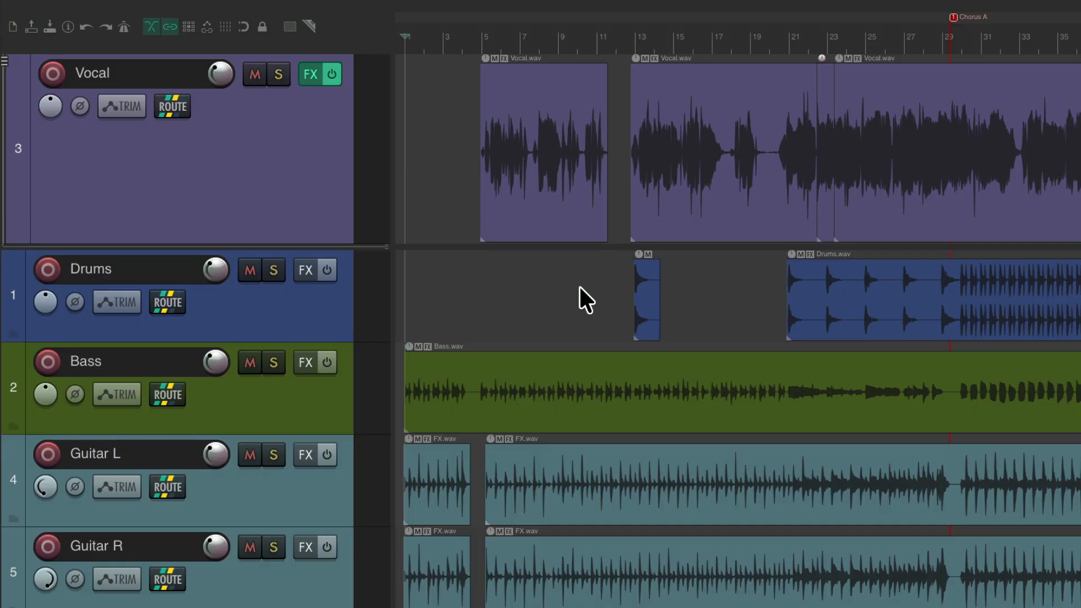
{"action": "mouse_move", "coordinate": [627, 263]}
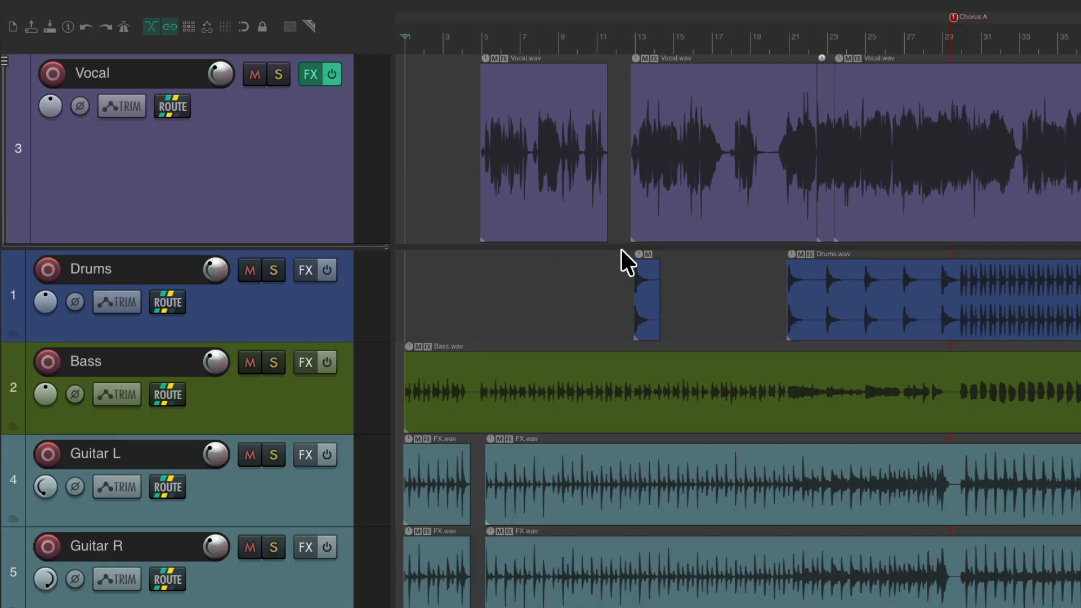
- Scroll the arrangement to show Vocal back in order between Bass and Guitar L
{"action": "scroll", "scroll_direction": "down", "scroll_amount": 3}
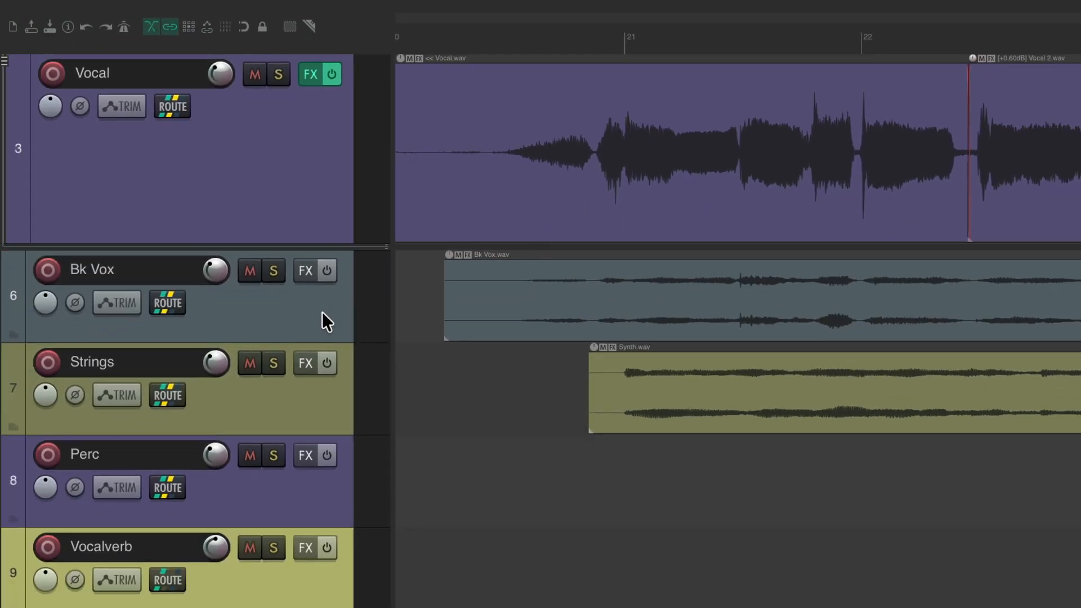
{"action": "mouse_move", "coordinate": [286, 156]}
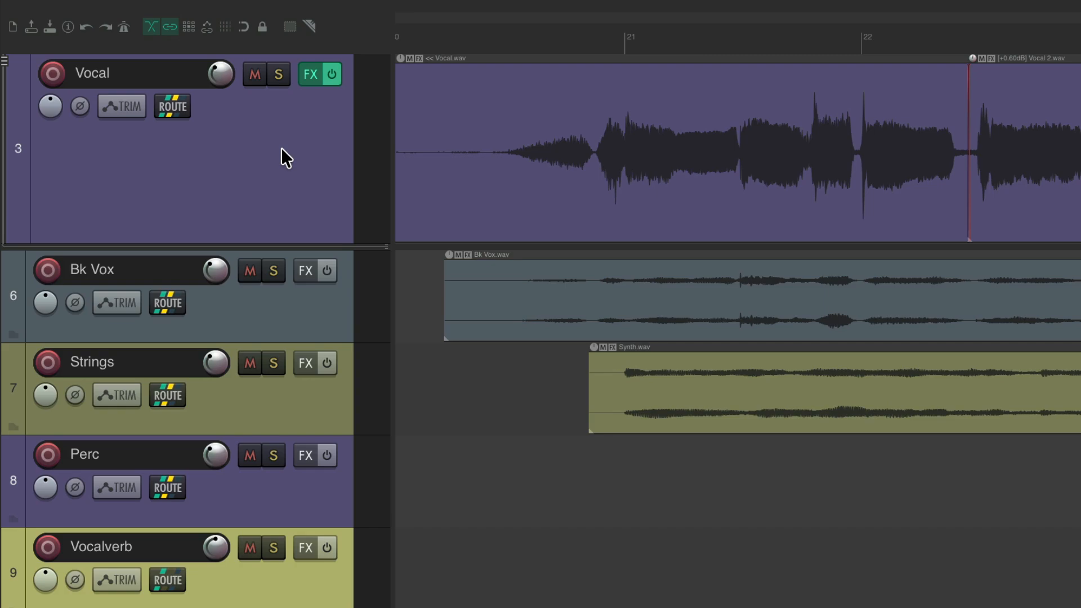
{"action": "mouse_move", "coordinate": [325, 300]}
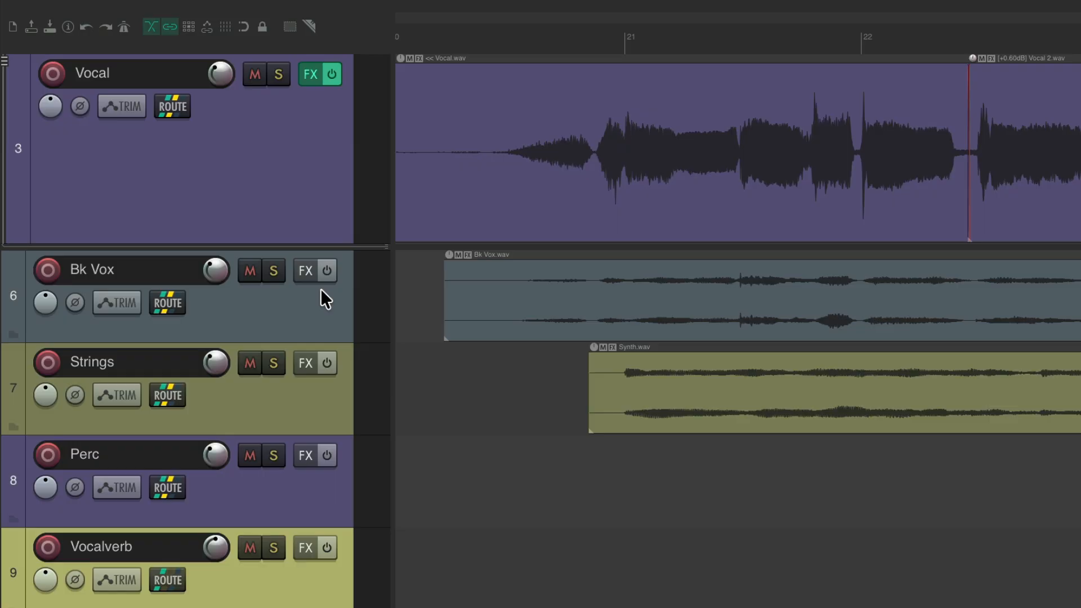
{"action": "mouse_move", "coordinate": [597, 289]}
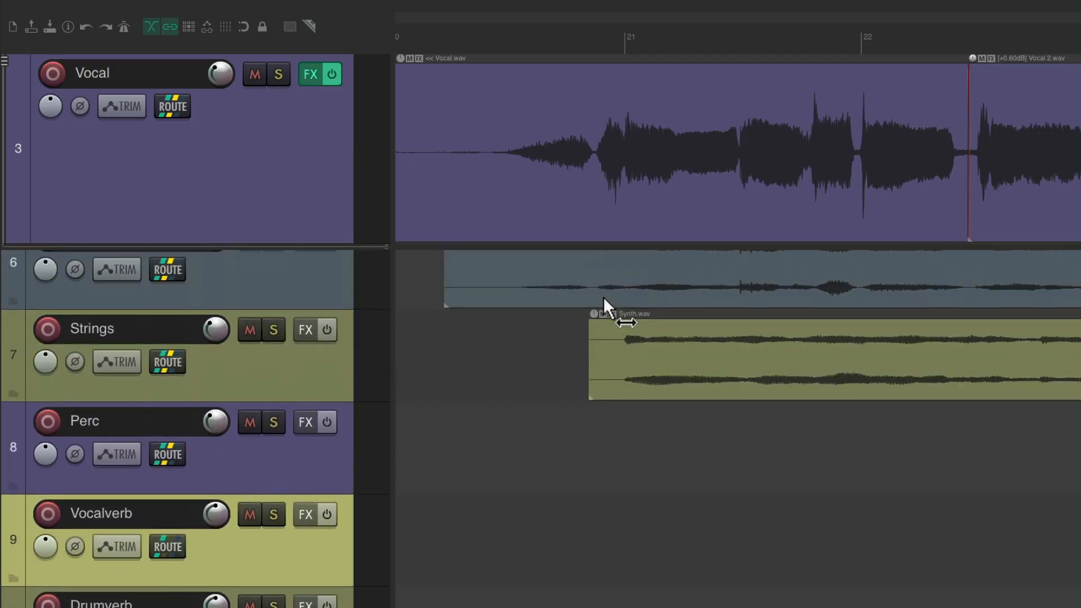
{"action": "scroll", "scroll_direction": "down", "scroll_amount": 3}
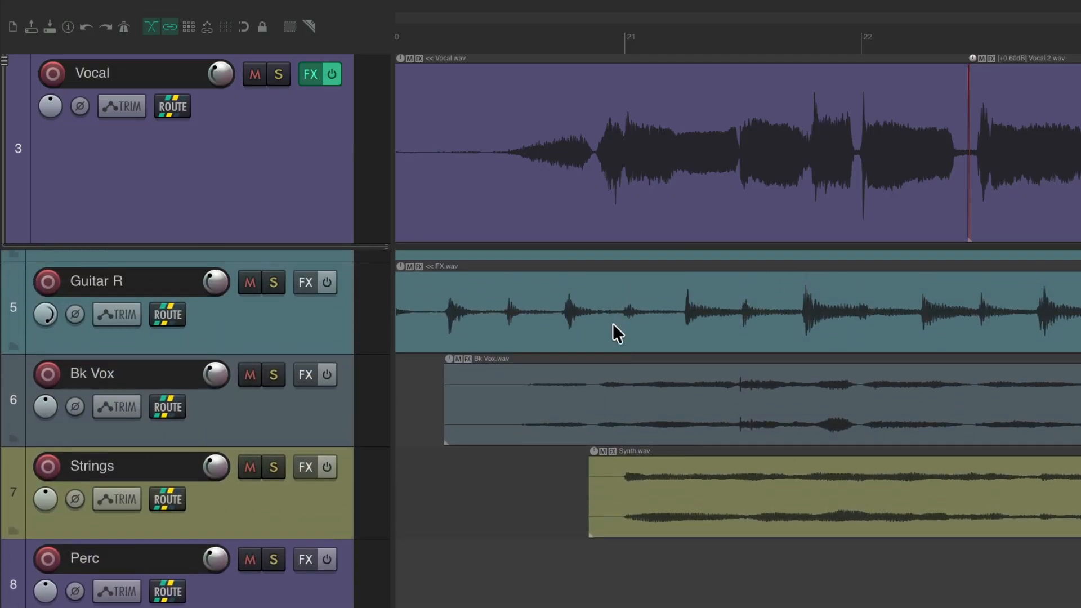
{"action": "scroll", "scroll_direction": "up", "scroll_amount": 3}
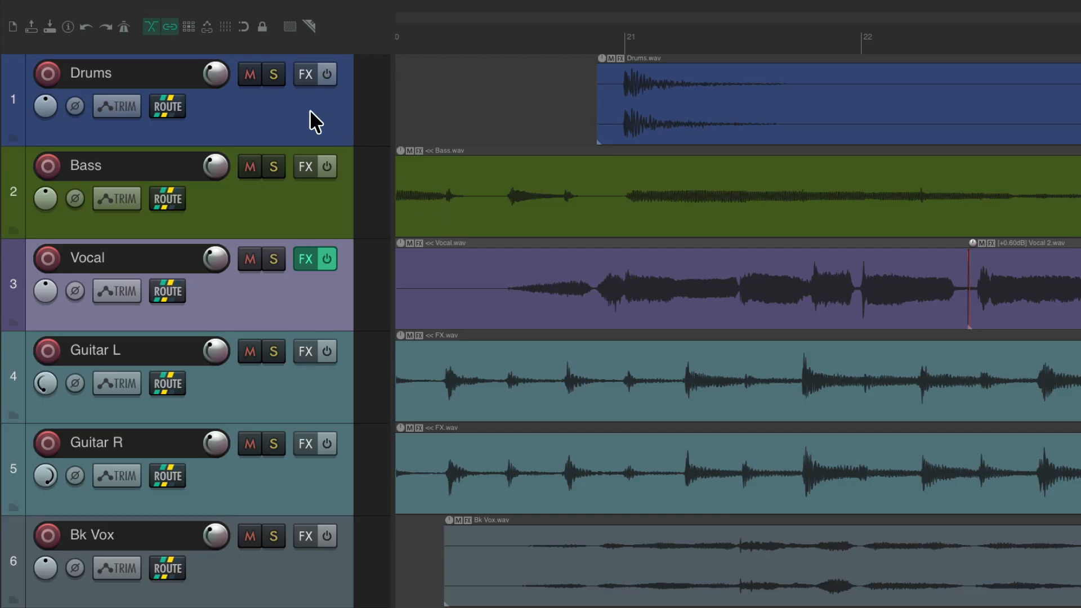
- Bring up the Drums track's context menu to pin it to the top
{"action": "right_click", "coordinate": [315, 120]}
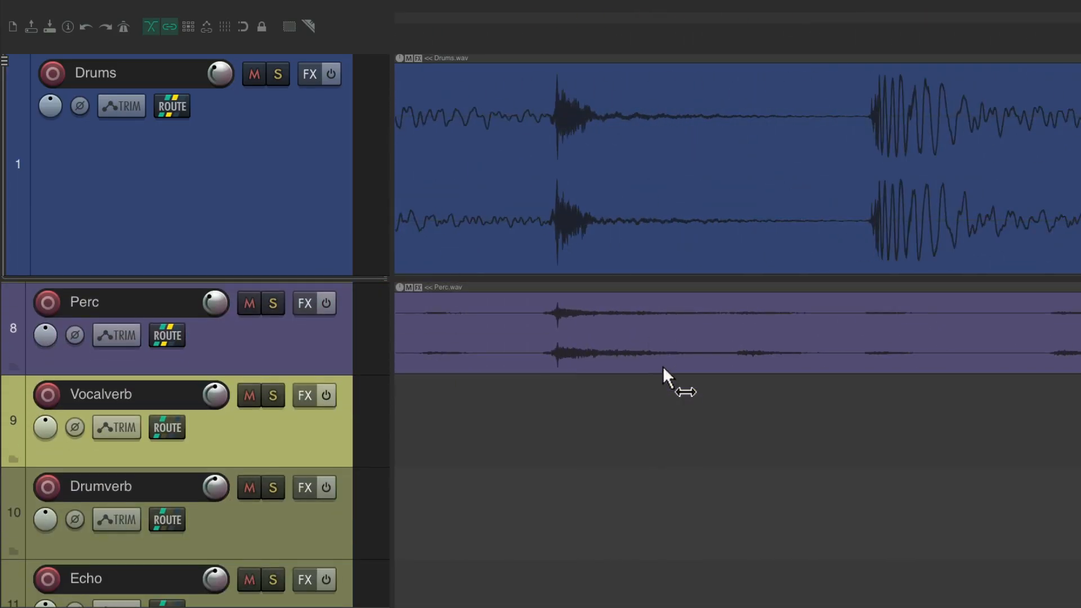
{"action": "mouse_move", "coordinate": [669, 372]}
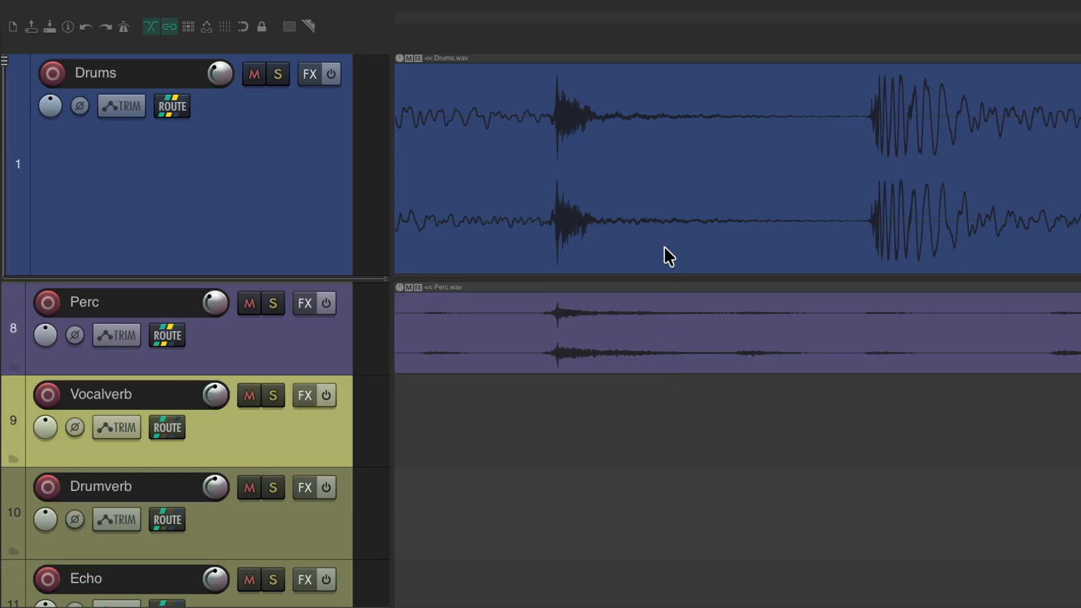
{"action": "mouse_move", "coordinate": [582, 231]}
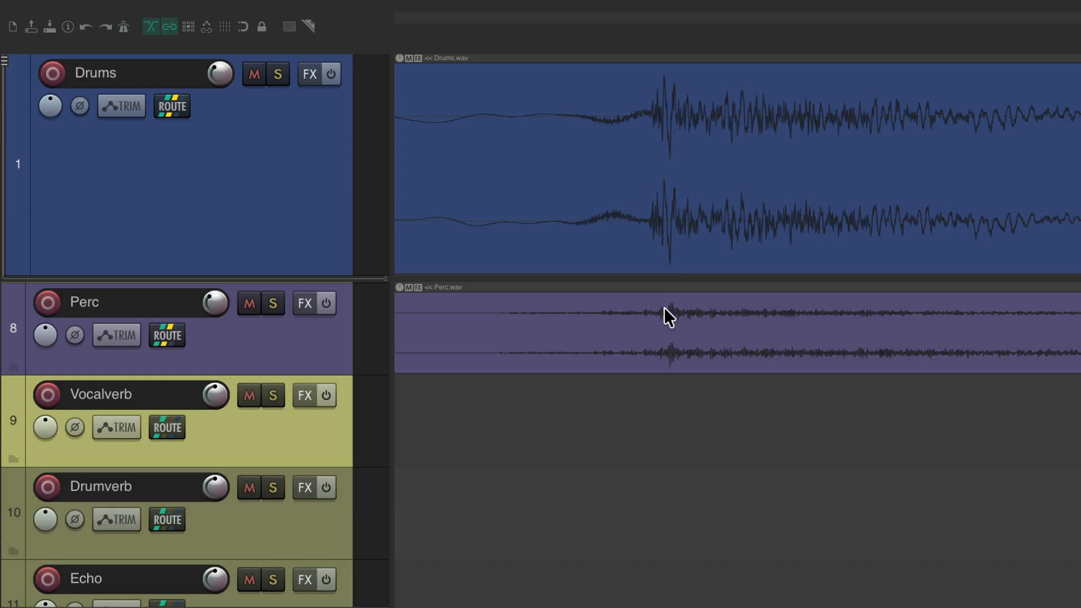
{"action": "mouse_move", "coordinate": [296, 171]}
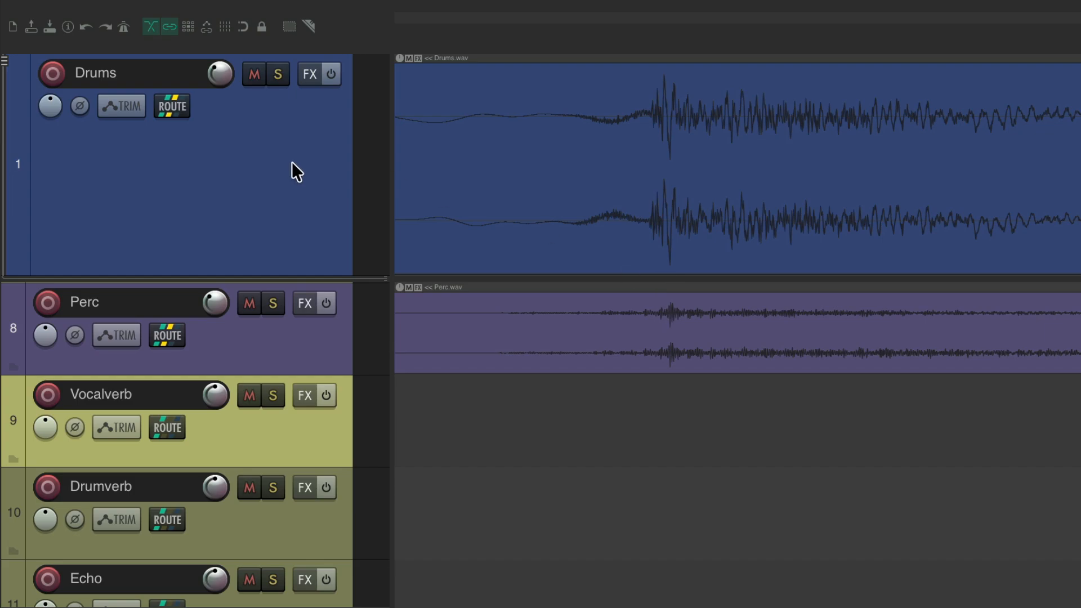
{"action": "mouse_move", "coordinate": [312, 358]}
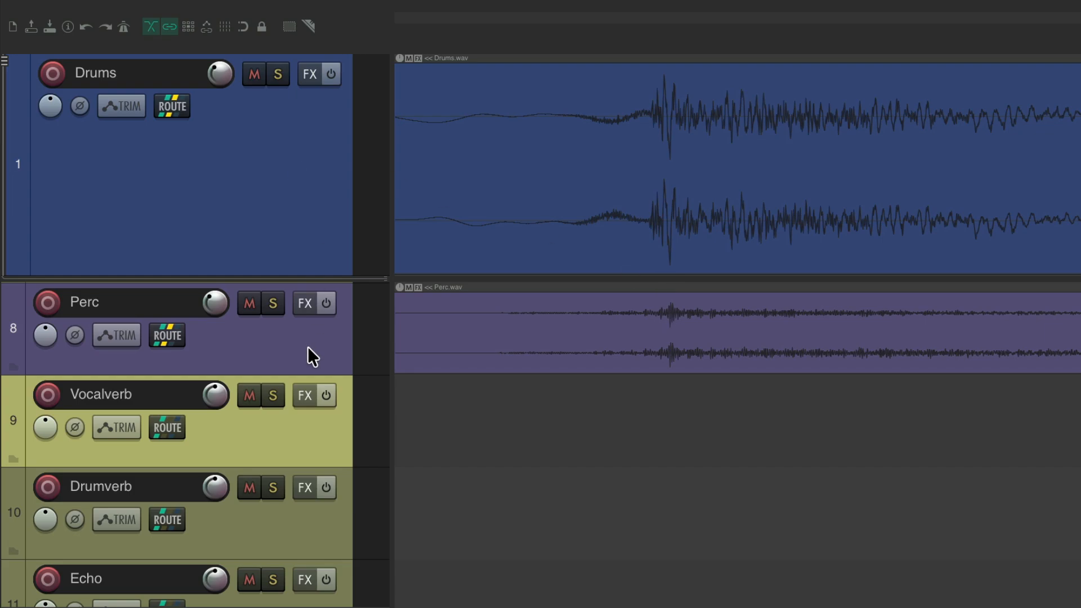
{"action": "mouse_move", "coordinate": [660, 343]}
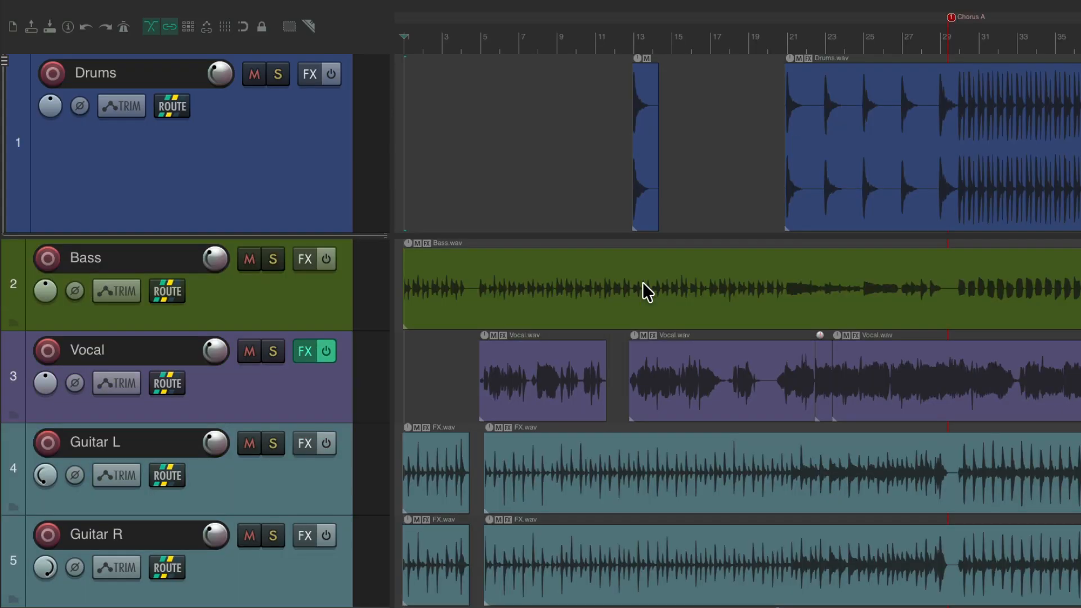
- Scroll the track list up until Drums, Bass and Vocal are back at the top
{"action": "left_click", "coordinate": [189, 11]}
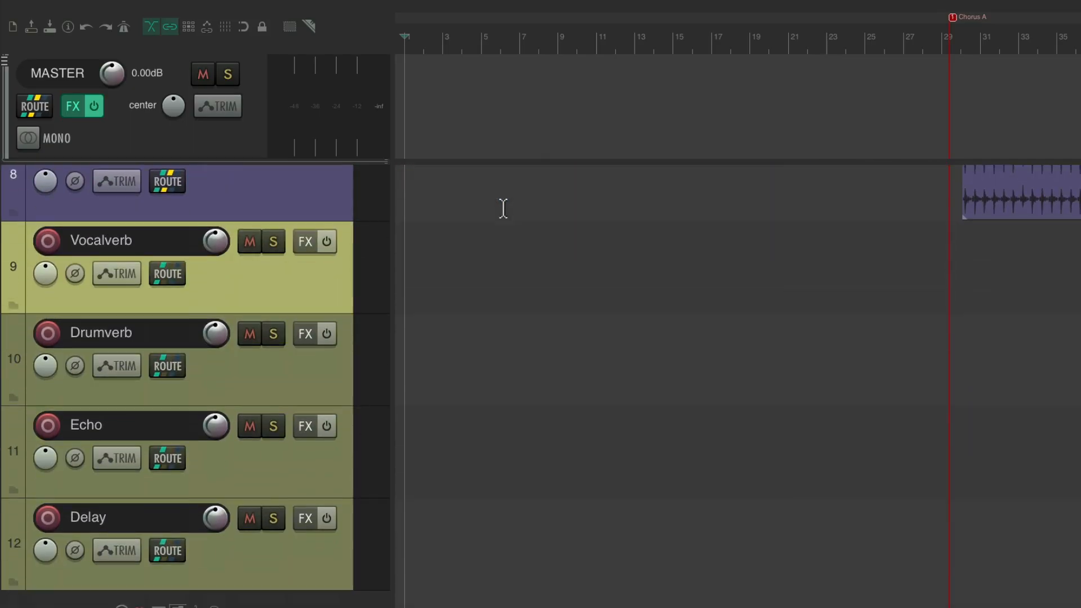
{"action": "scroll", "scroll_direction": "up", "scroll_amount": 3}
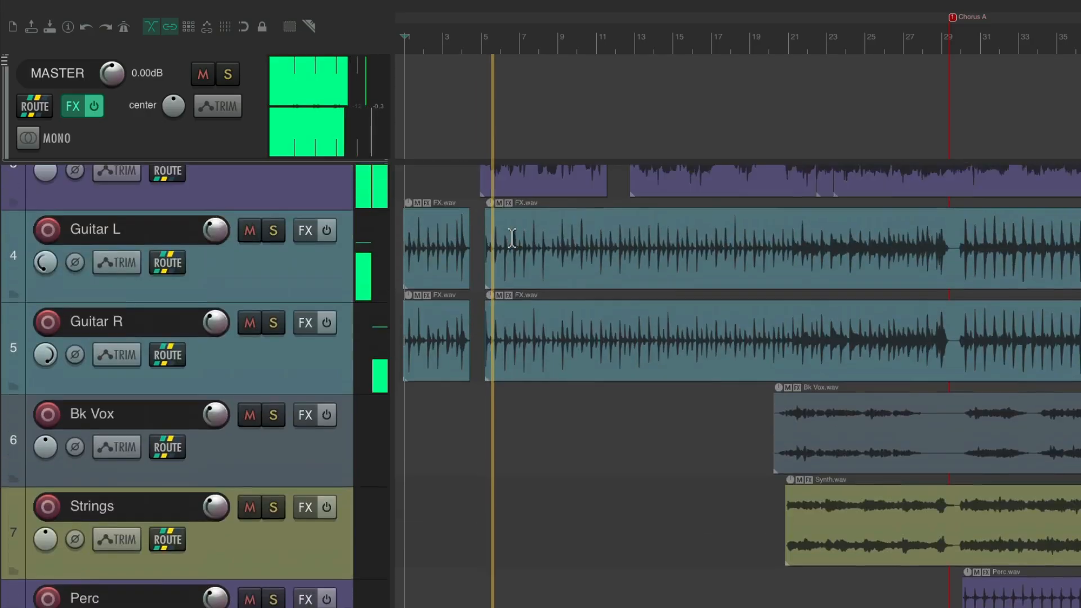
{"action": "scroll", "scroll_direction": "up", "scroll_amount": 3}
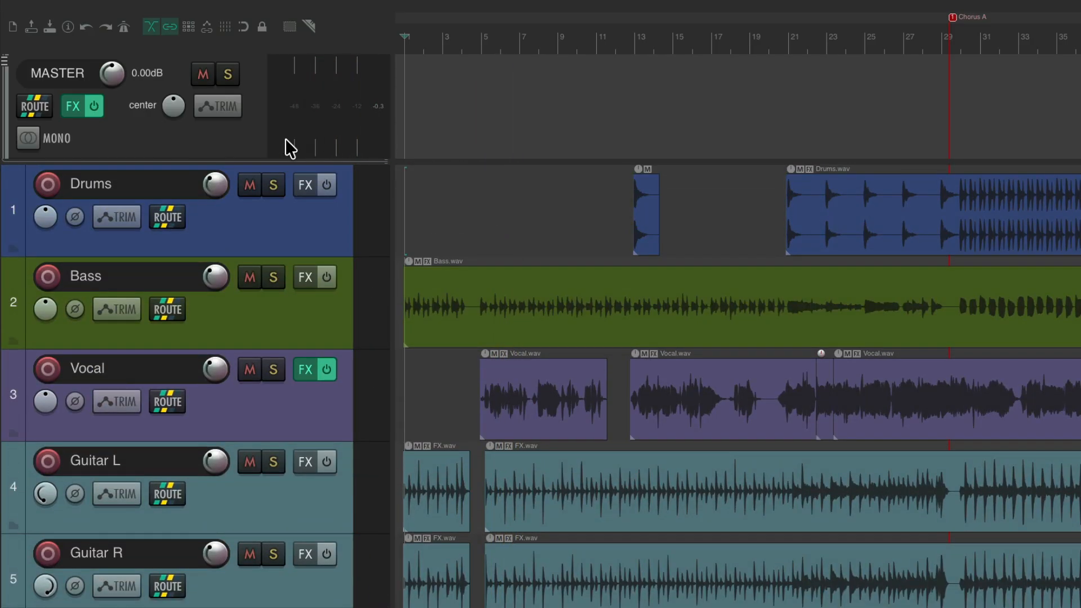
- Uncheck 'Pin tracks to top of arrange view' for the Master track
{"action": "right_click", "coordinate": [289, 145]}
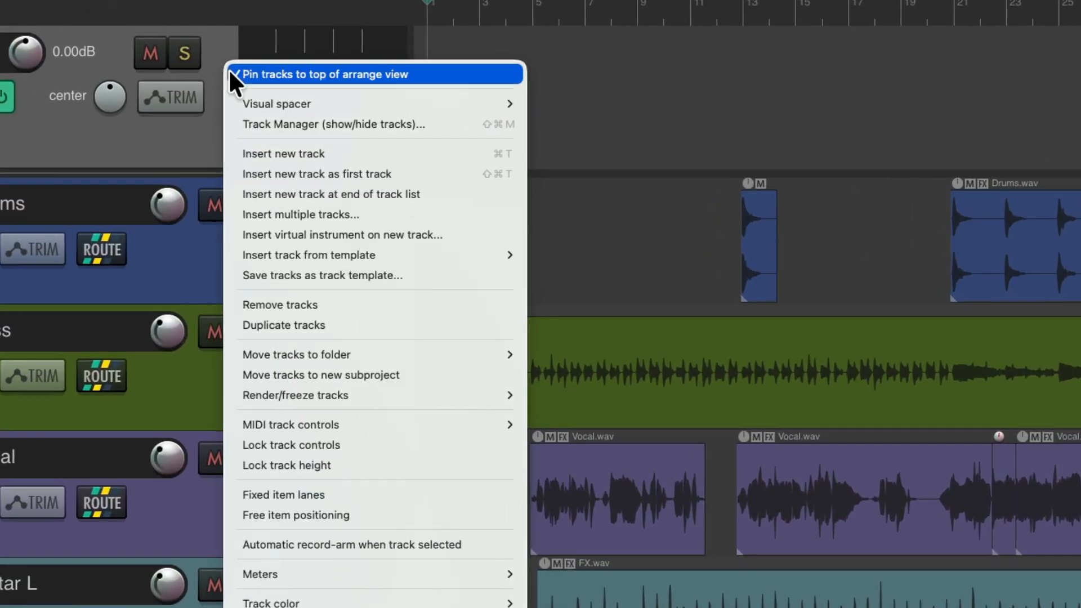
{"action": "left_click", "coordinate": [324, 74]}
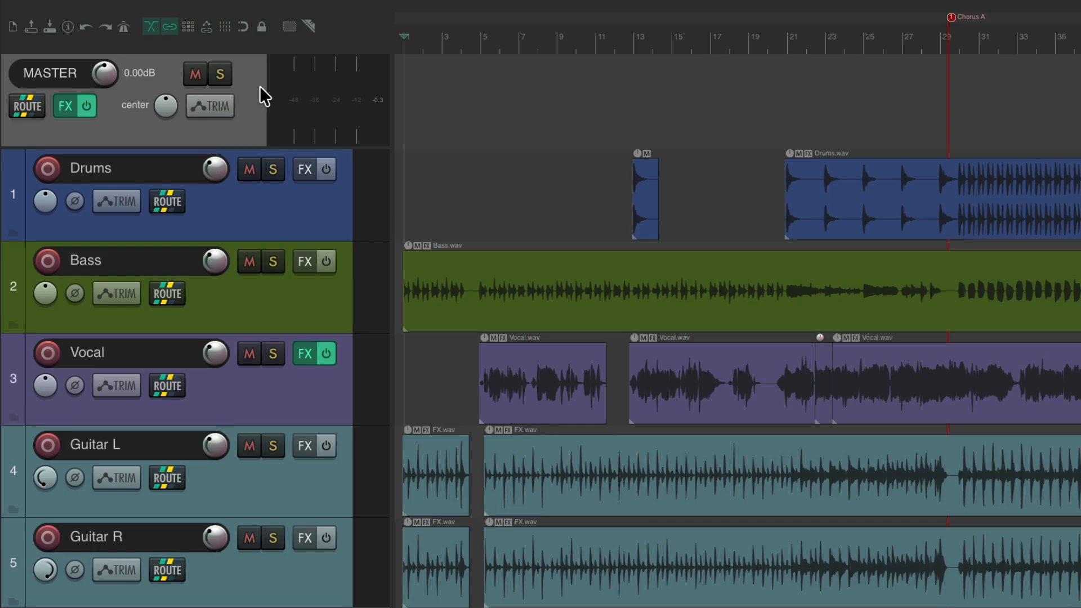
{"action": "mouse_move", "coordinate": [440, 136]}
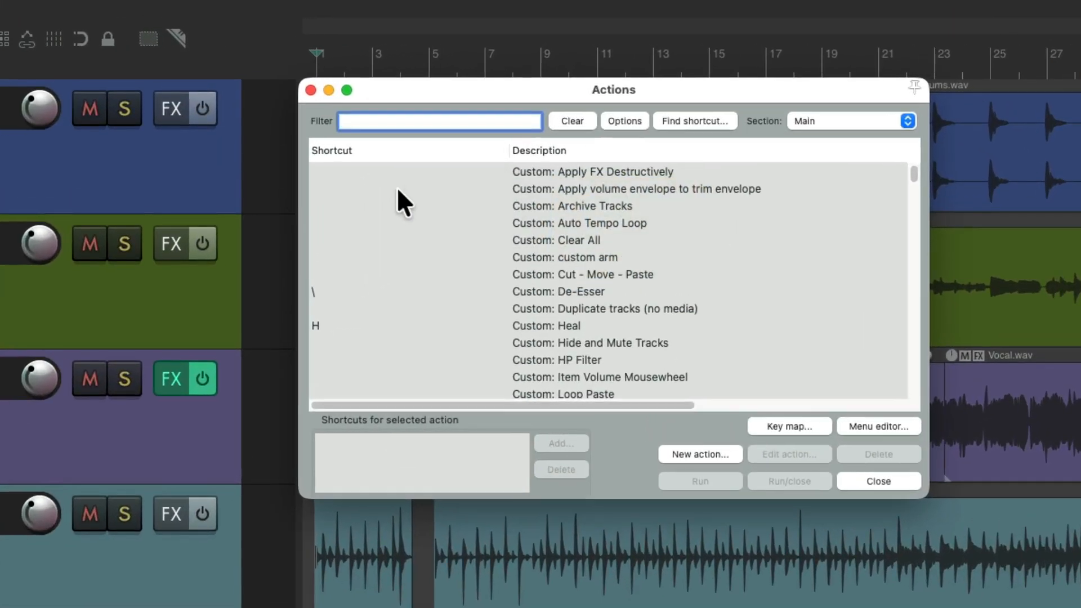
- Filter the Actions list with 'Track: pin tracks' to show the pinning actions
{"action": "type", "text": "Track"}
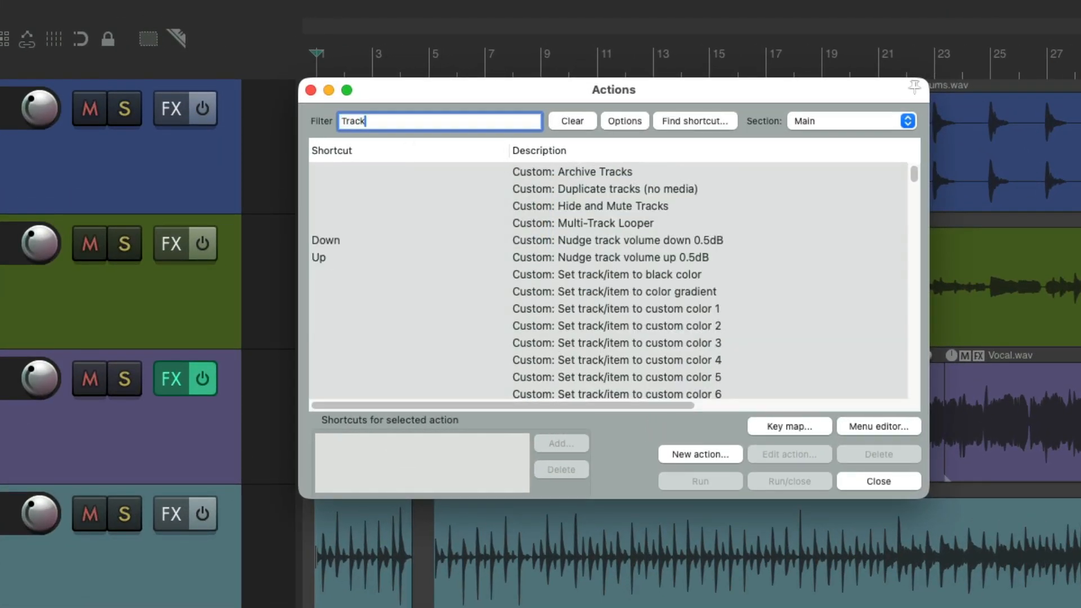
{"action": "type", "text": ": pin tracks"}
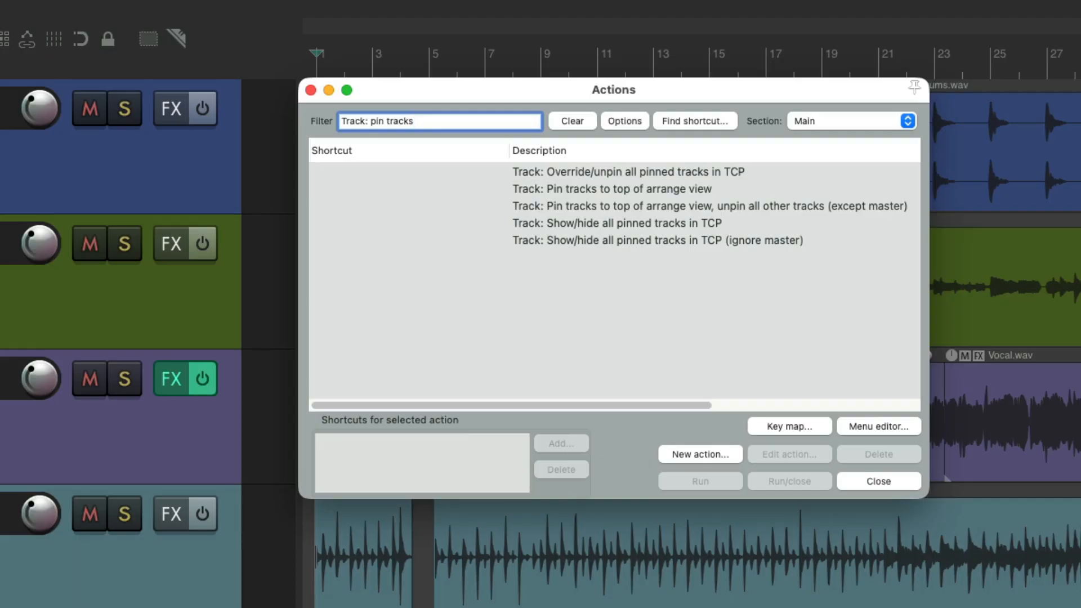
{"action": "mouse_move", "coordinate": [633, 214]}
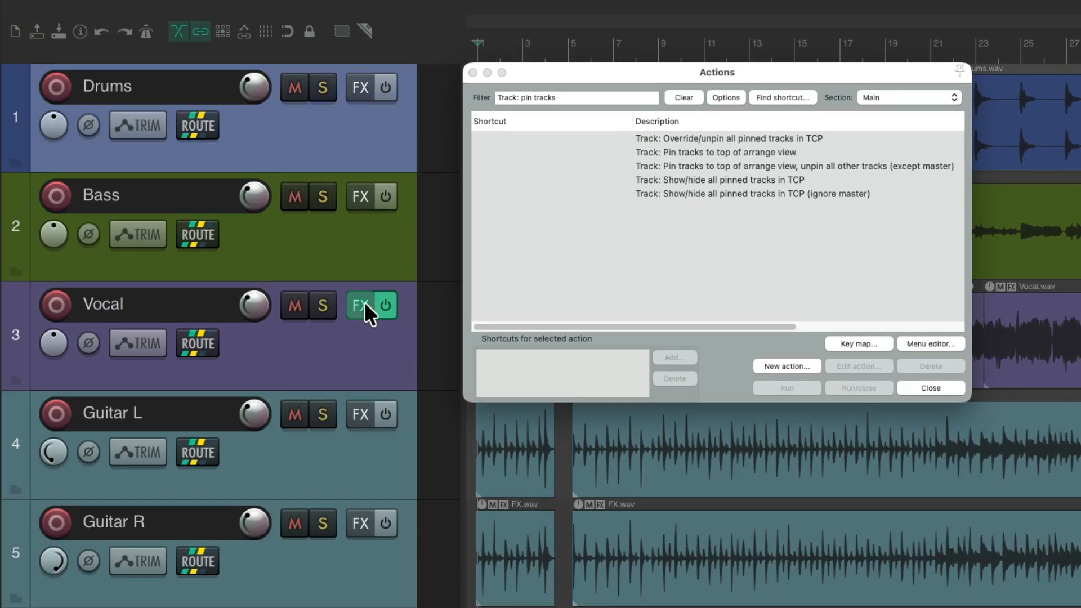
- Pin Vocal to the top from its track menu, then run 'Override/unpin all pinned tracks in TCP'
{"action": "right_click", "coordinate": [373, 307]}
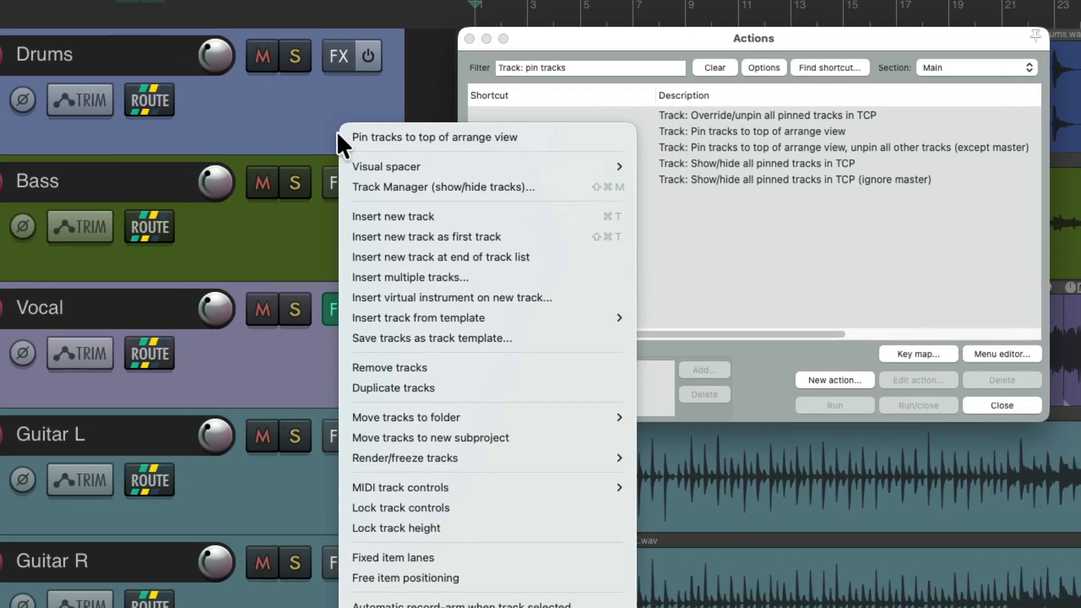
{"action": "left_click", "coordinate": [434, 136]}
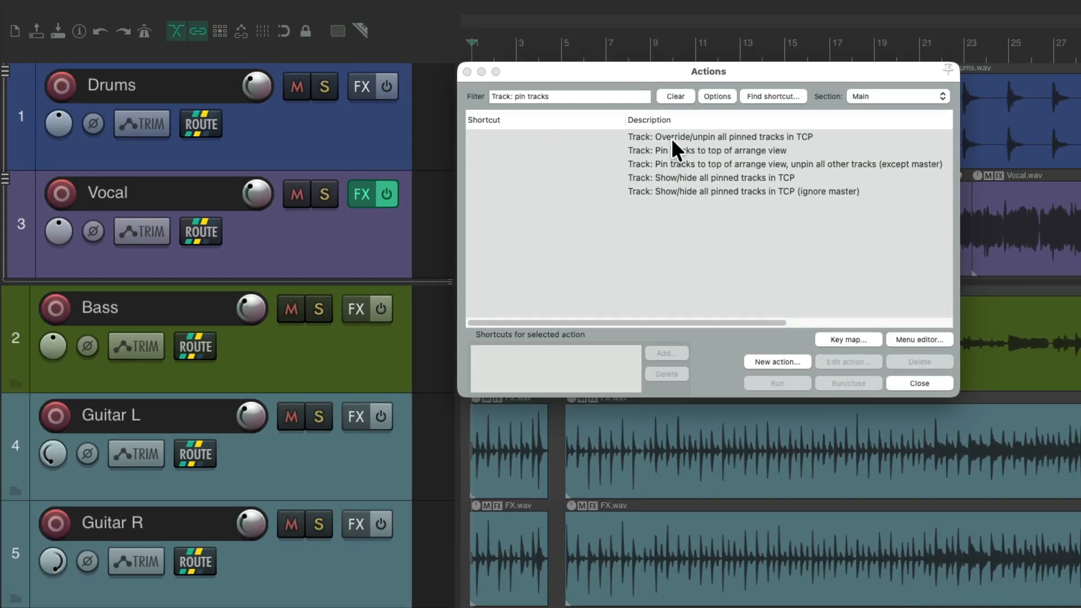
{"action": "left_click", "coordinate": [720, 137]}
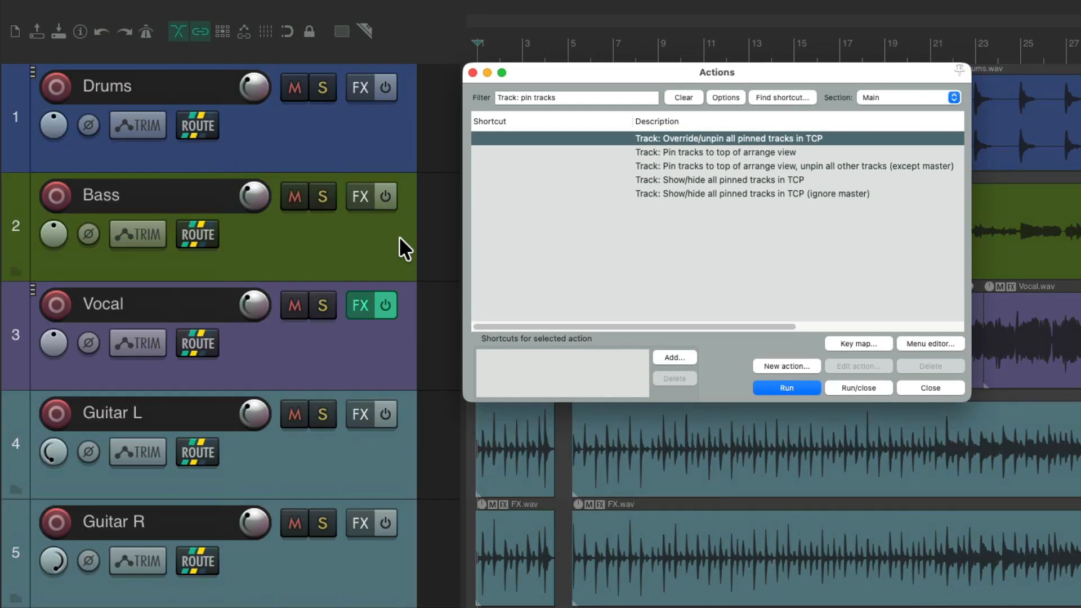
{"action": "mouse_move", "coordinate": [711, 138]}
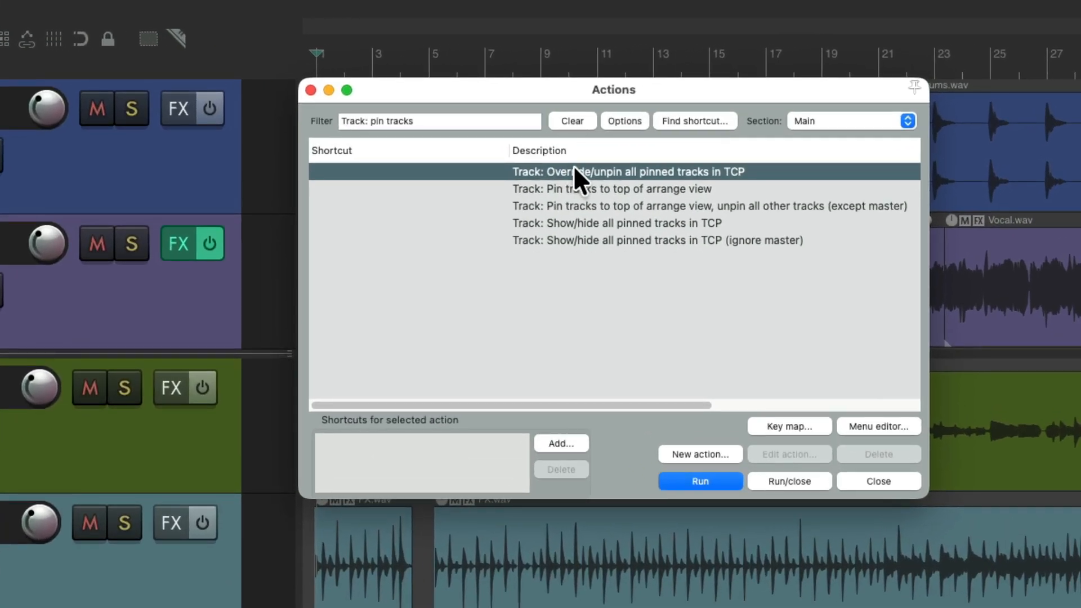
- Run 'Track: Pin tracks to top of arrange view' on the Vocal track
{"action": "left_click", "coordinate": [610, 188]}
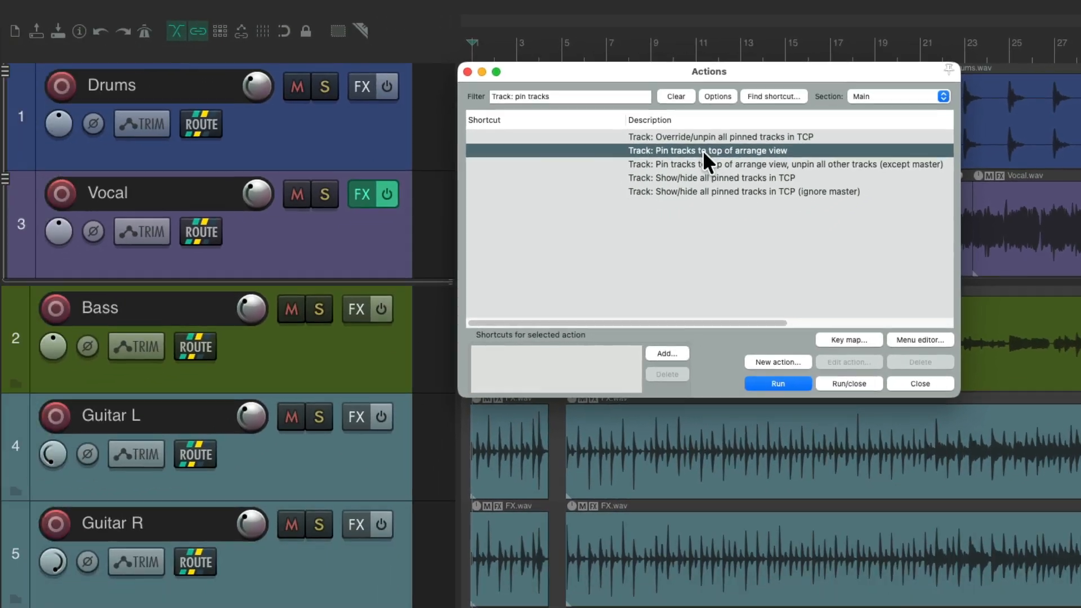
{"action": "left_click", "coordinate": [777, 383]}
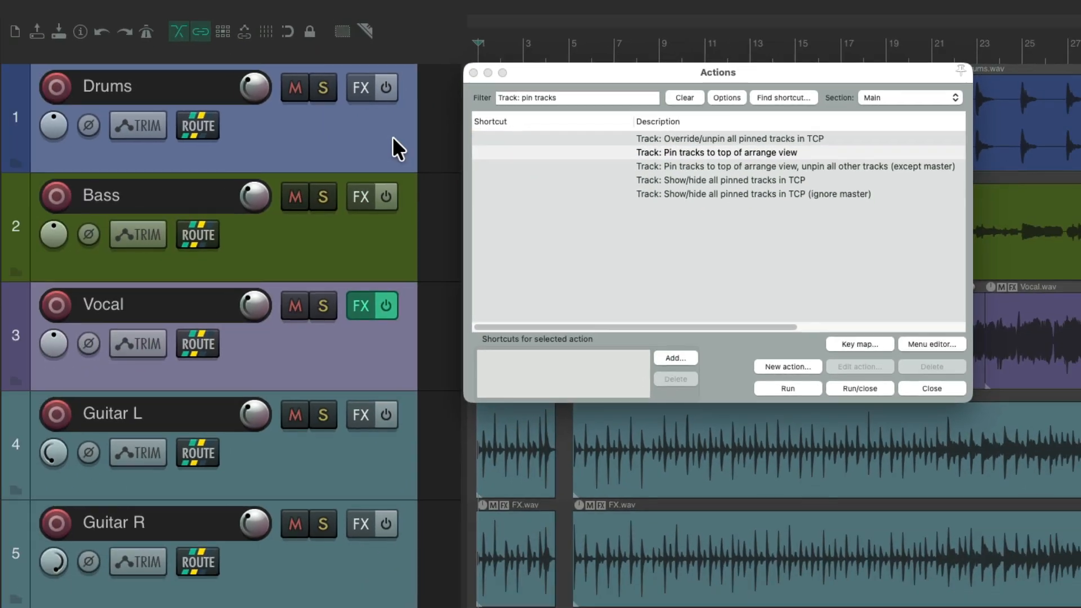
{"action": "mouse_move", "coordinate": [668, 281]}
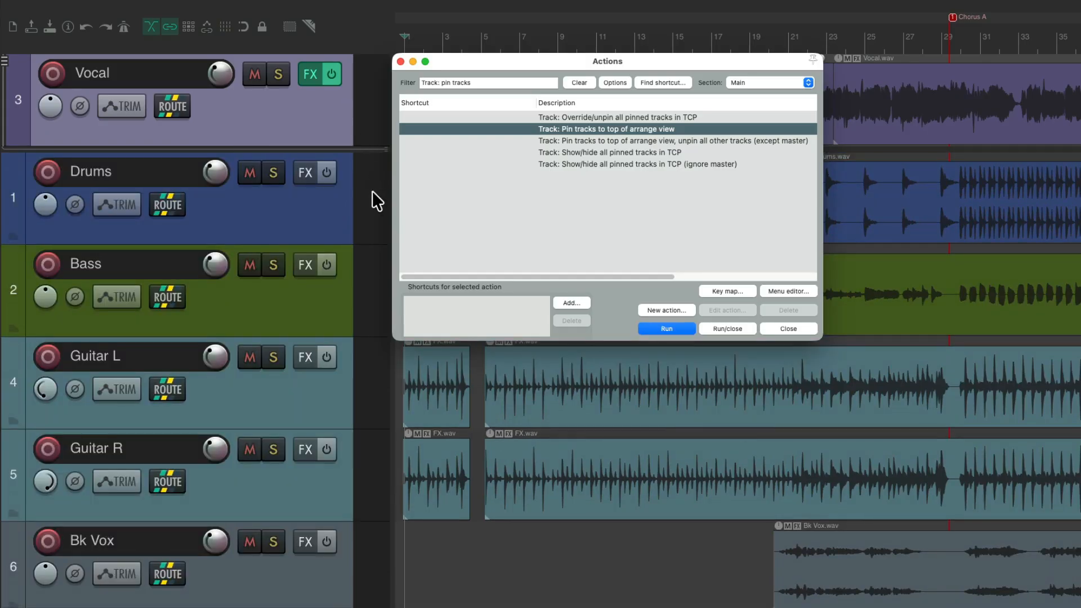
{"action": "mouse_move", "coordinate": [324, 111]}
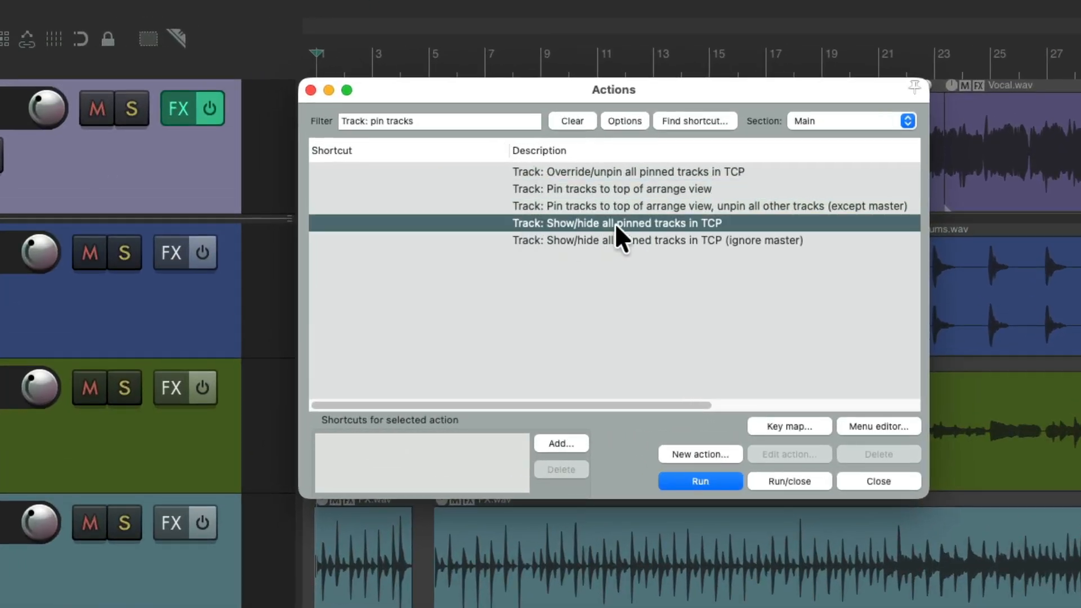
{"action": "mouse_move", "coordinate": [629, 241]}
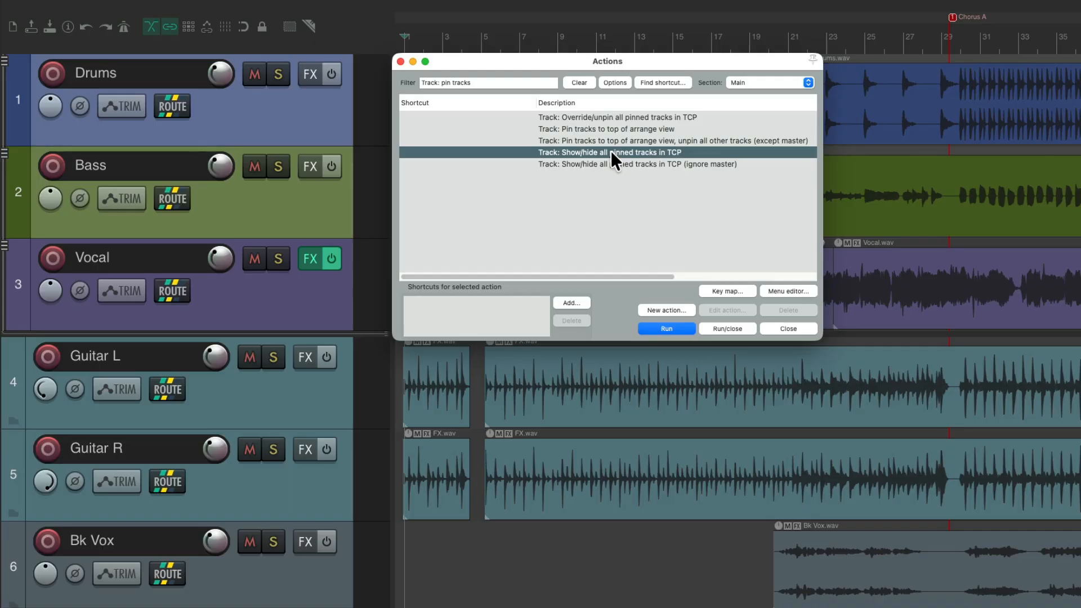
- Scroll the Actions list toward 'Track: Show/hide all pinned tracks in TCP'
{"action": "scroll", "scroll_direction": "down", "scroll_amount": 3}
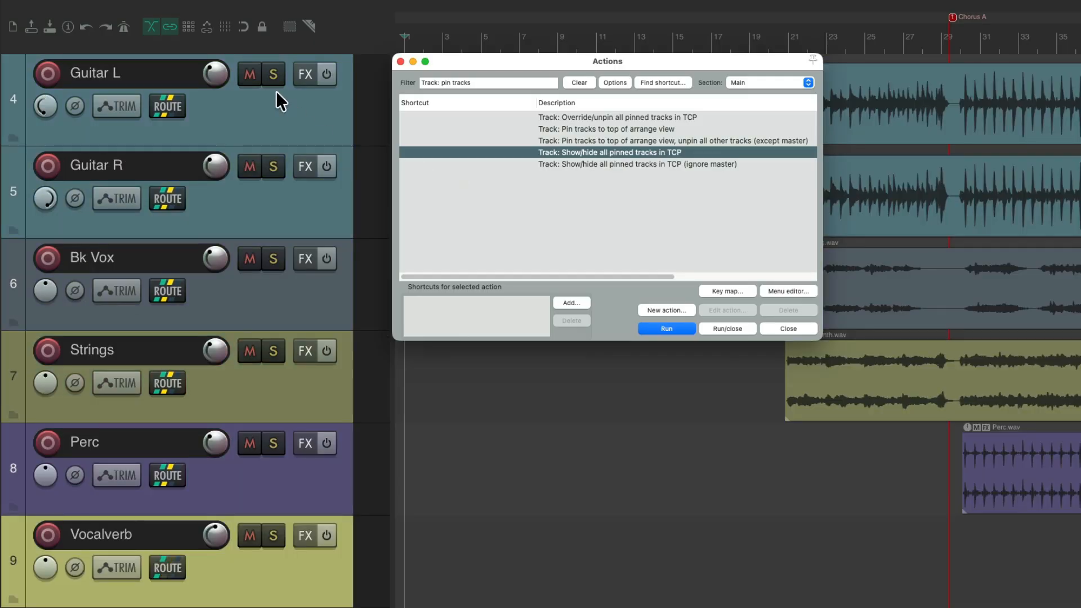
{"action": "mouse_move", "coordinate": [377, 222]}
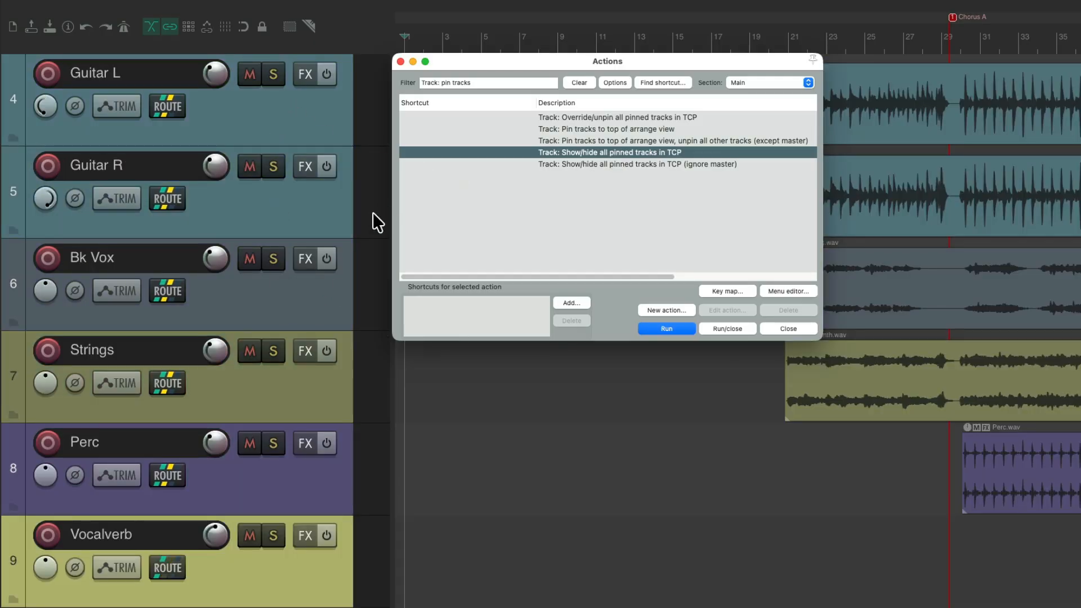
{"action": "mouse_move", "coordinate": [627, 162]}
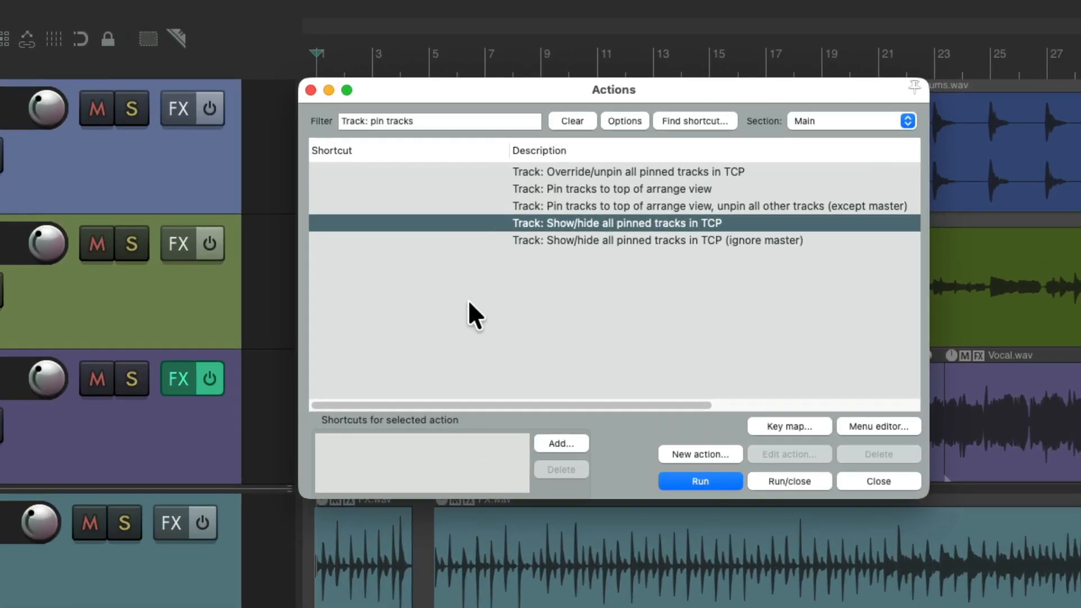
{"action": "mouse_move", "coordinate": [564, 290]}
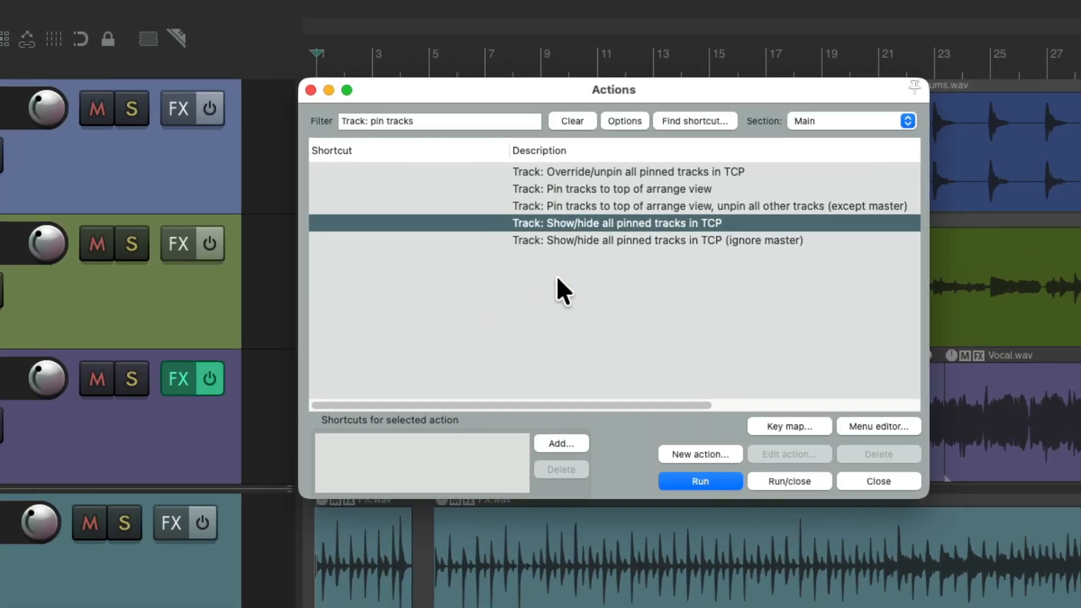